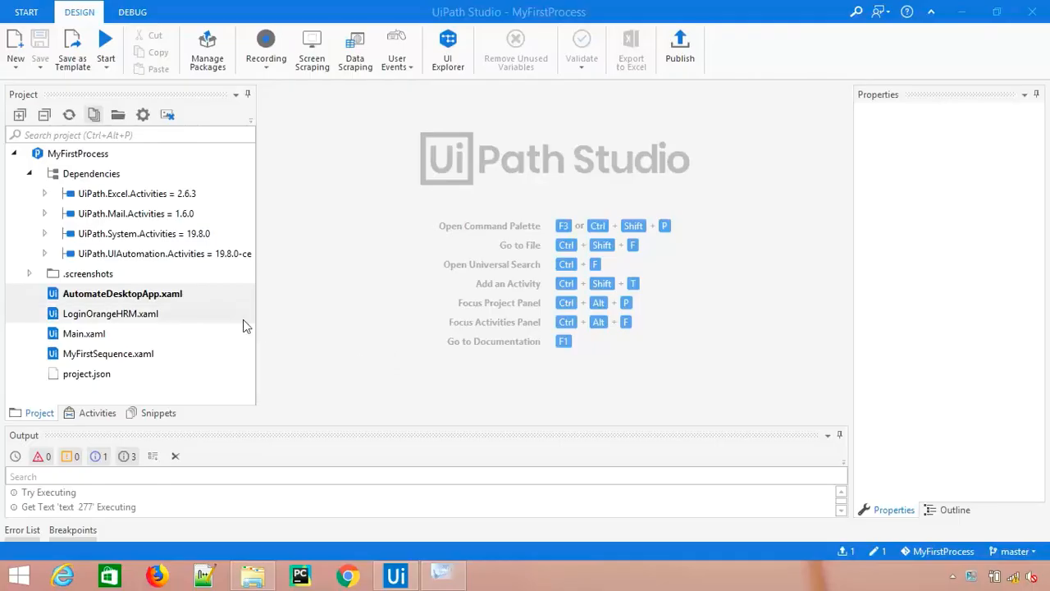
Bring up the ExpenseIt expense form and browse the Cost Center list, keeping Sales.
click(443, 574)
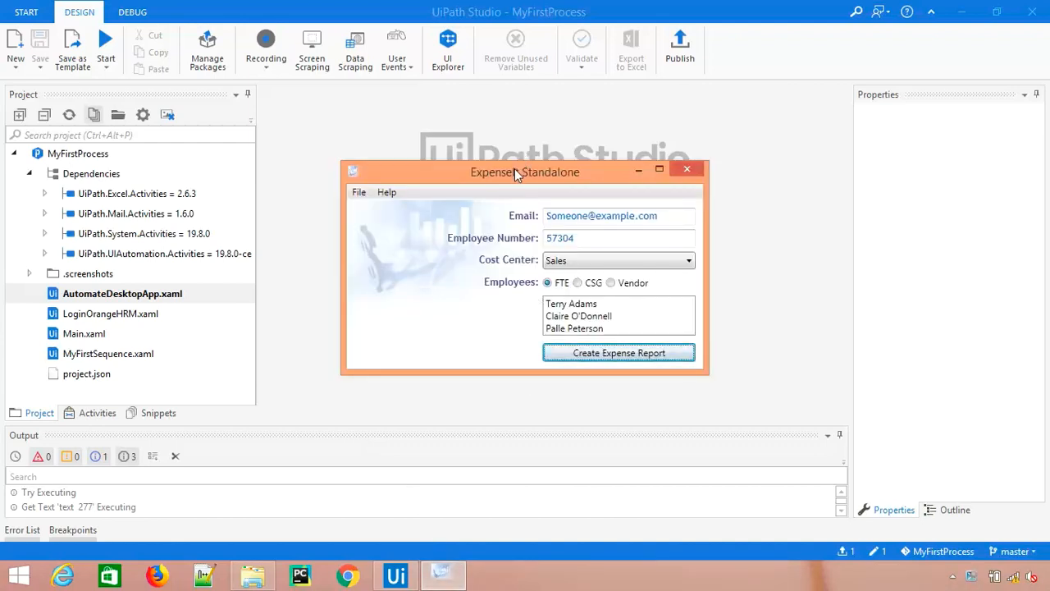
mouse_move(601, 266)
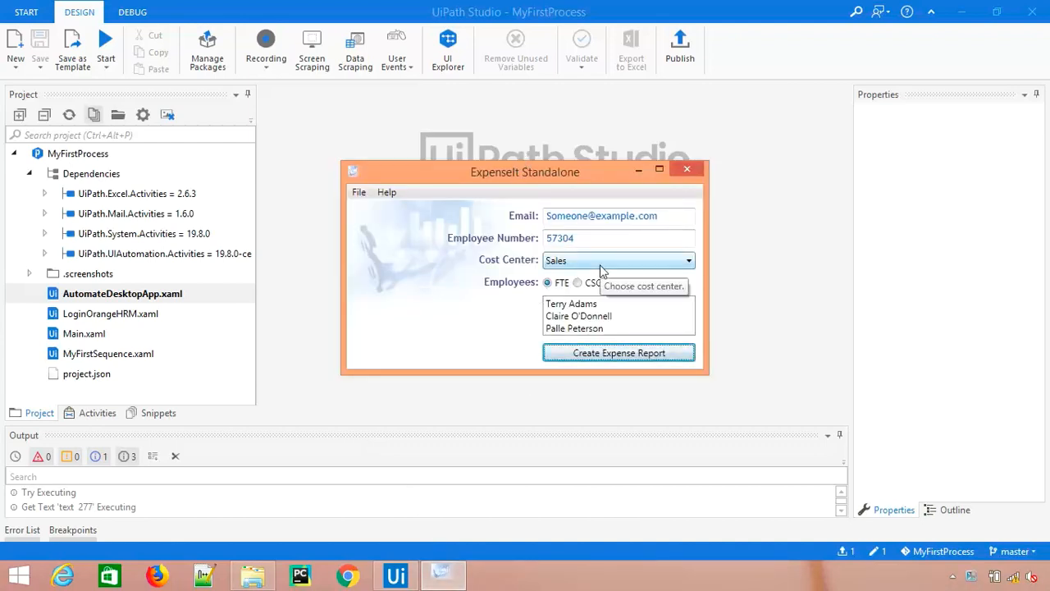
click(689, 259)
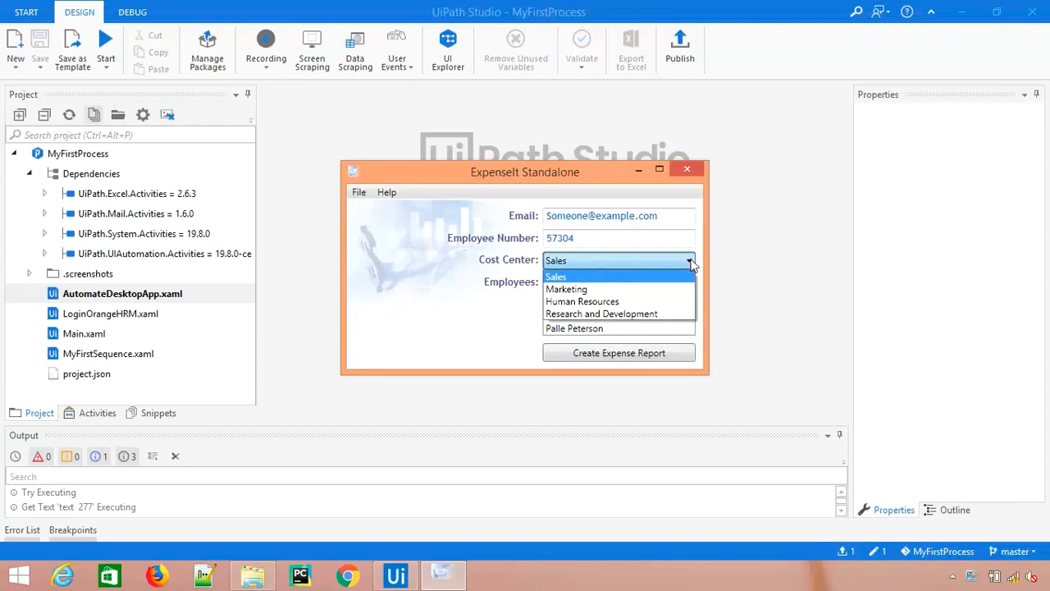
click(554, 276)
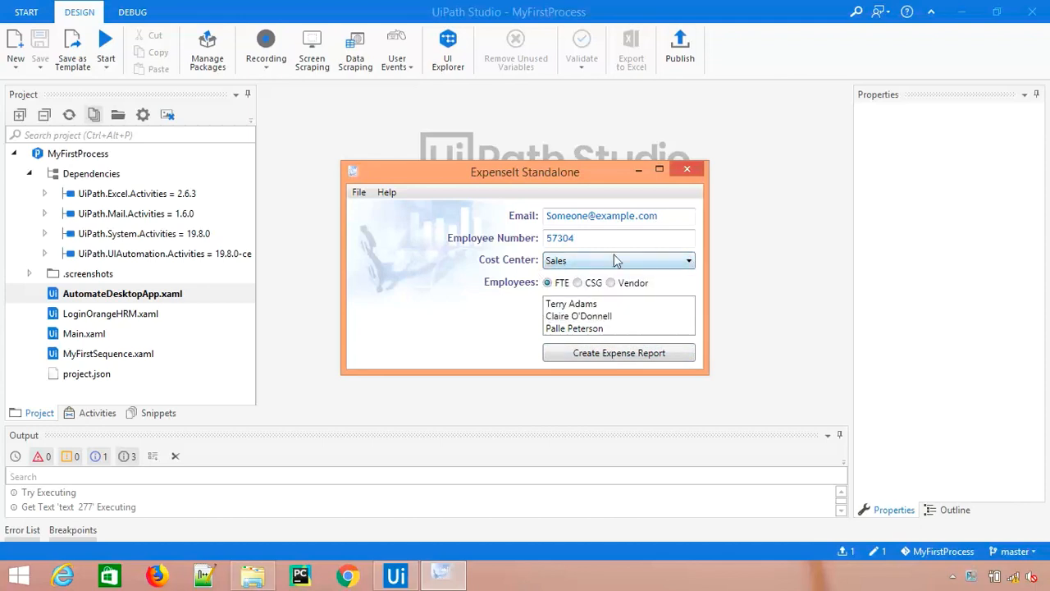
mouse_move(622, 265)
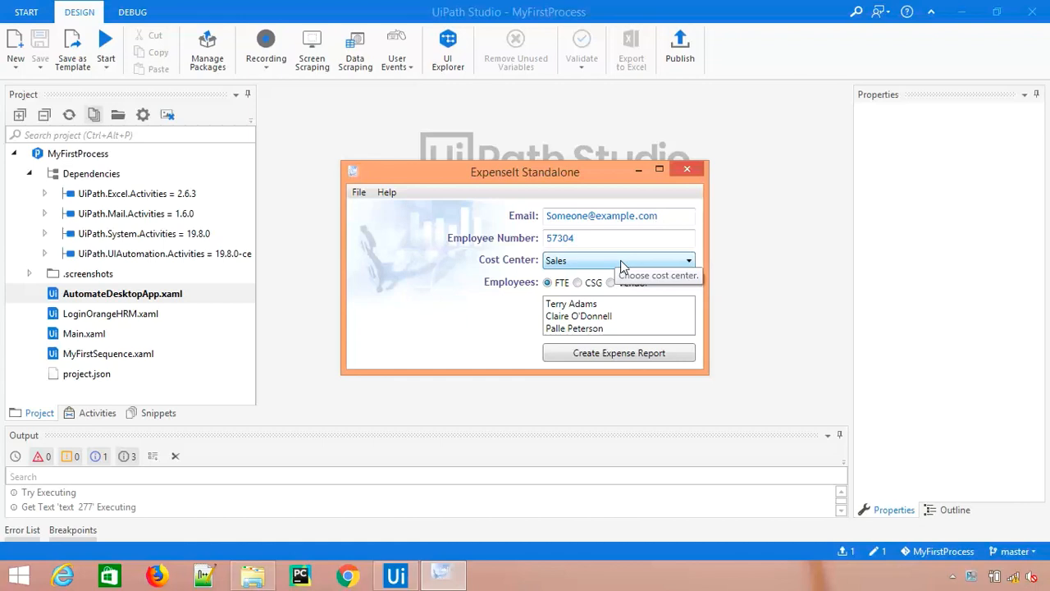
Try the Vendor and CSG employee-type radio buttons, ending back on FTE.
click(610, 283)
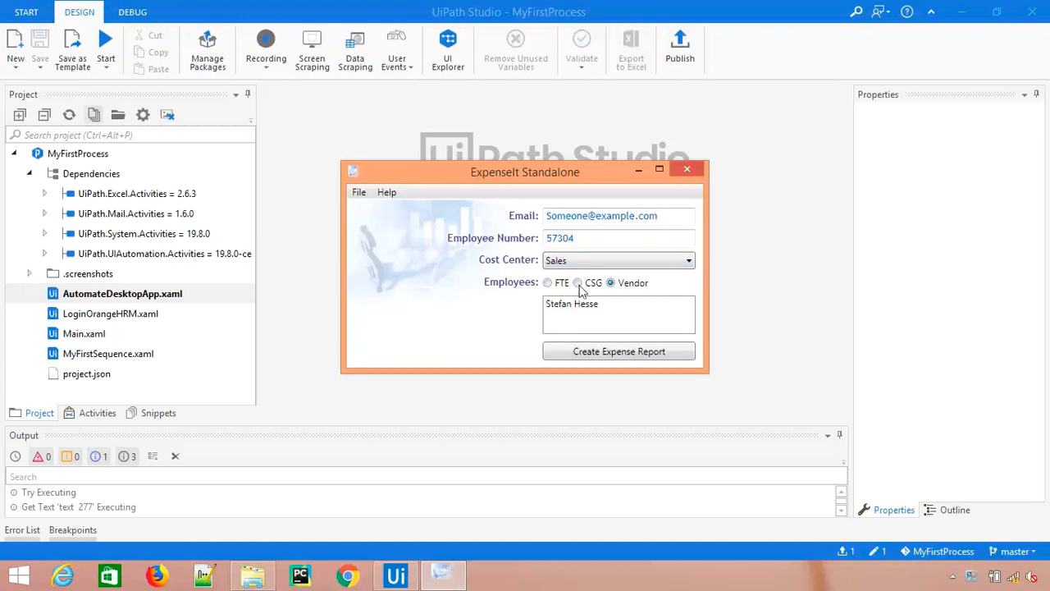
click(578, 283)
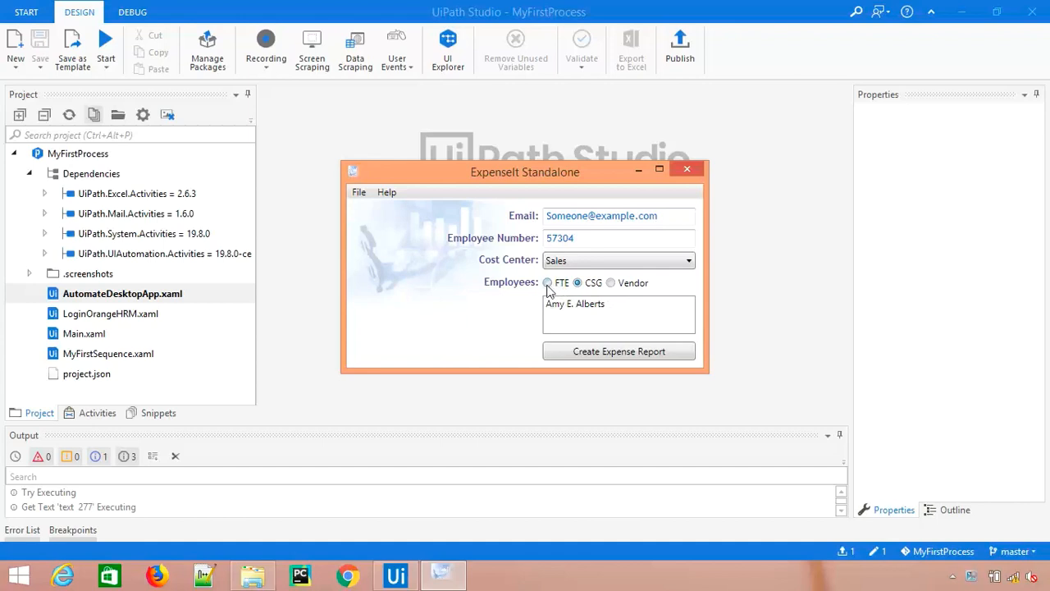
click(548, 282)
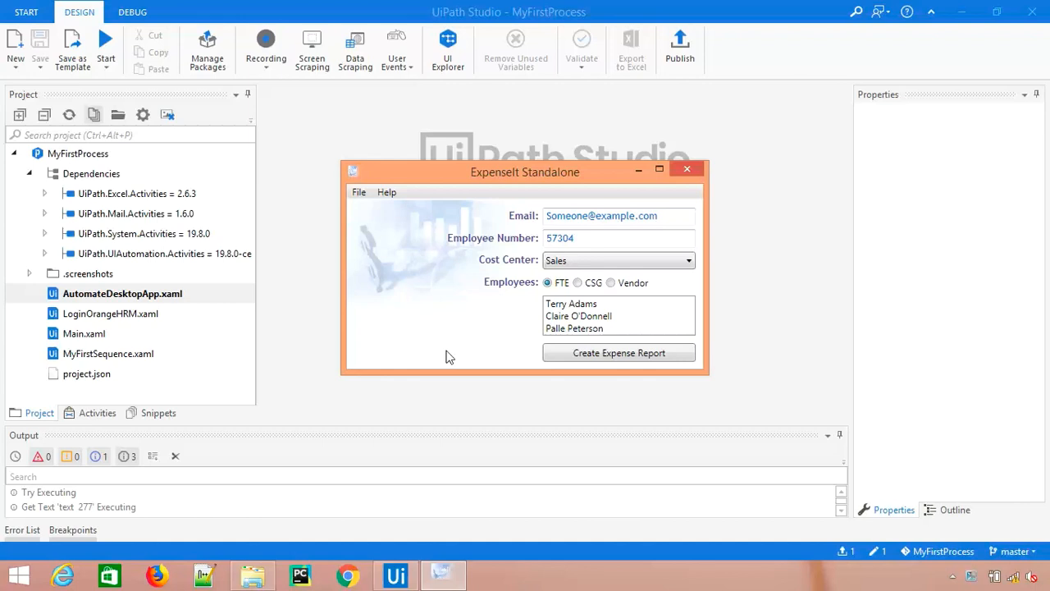
mouse_move(653, 262)
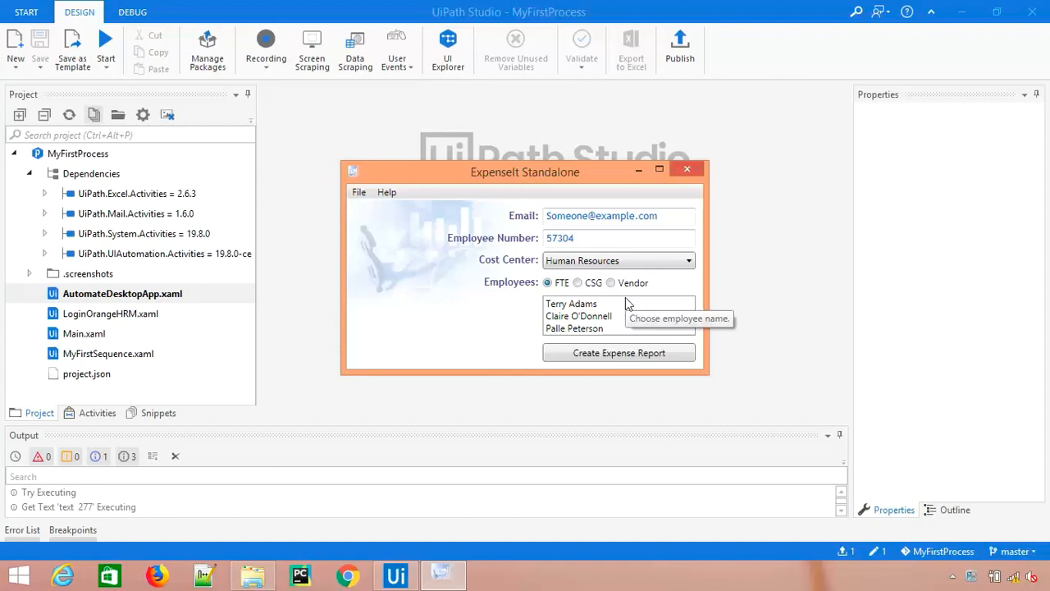
click(578, 282)
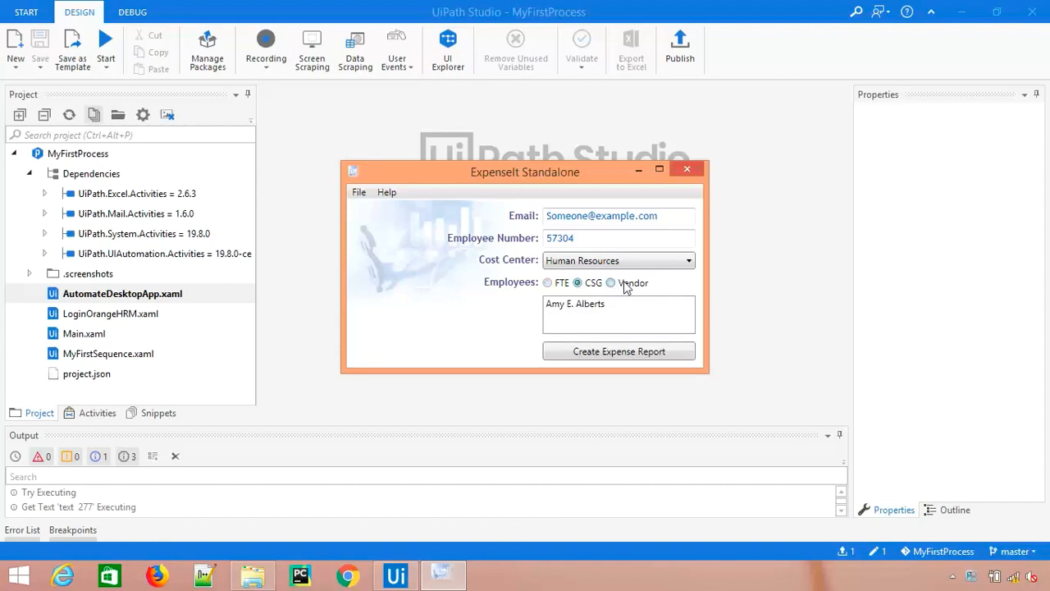
click(548, 283)
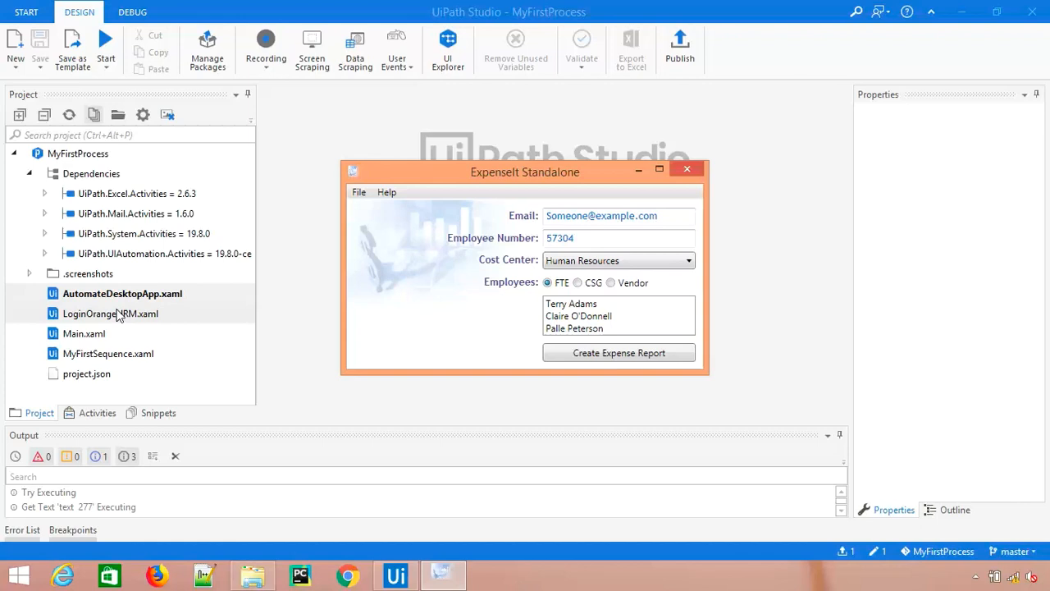
Start a new Sequence workflow and clear a mistyped name.
click(15, 46)
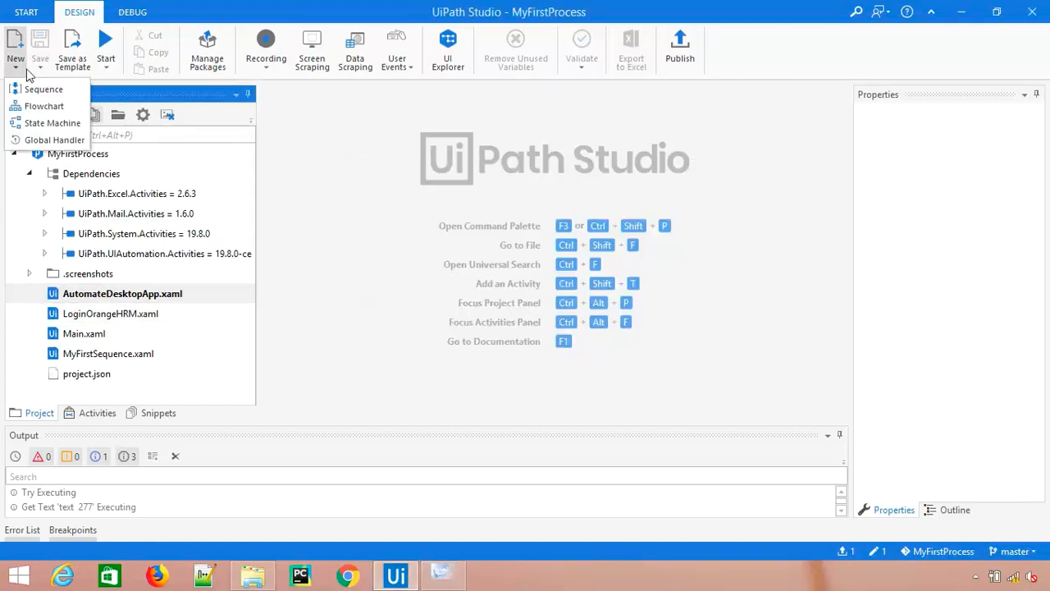
click(44, 89)
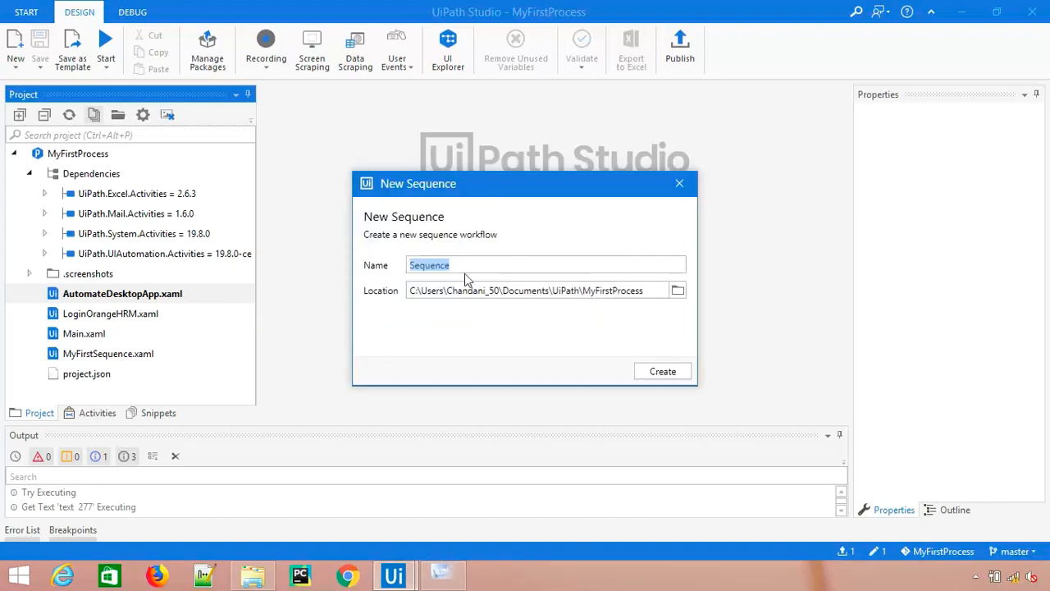
text(S)
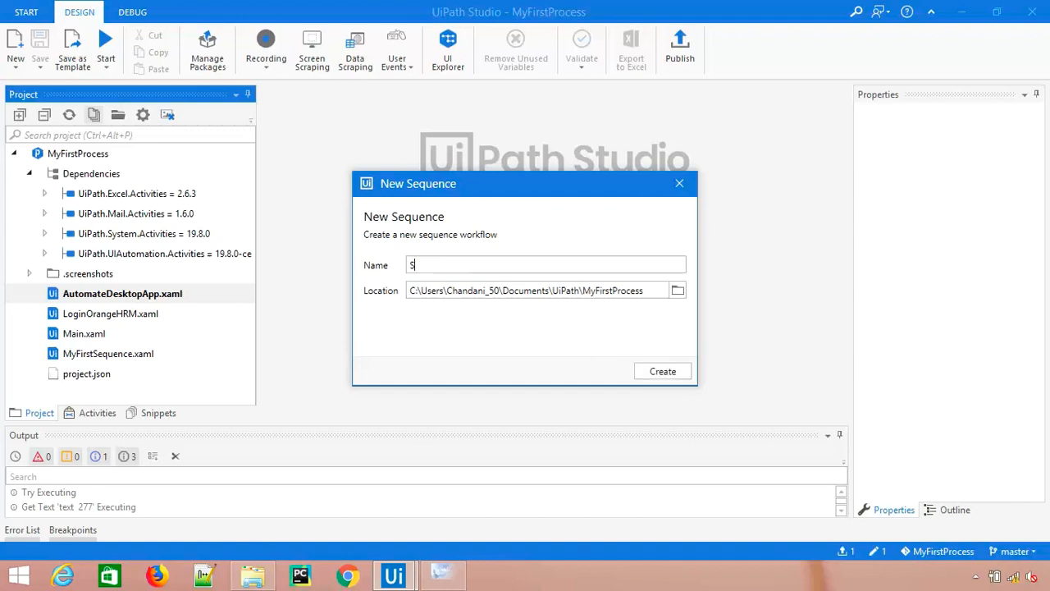
text(Des)
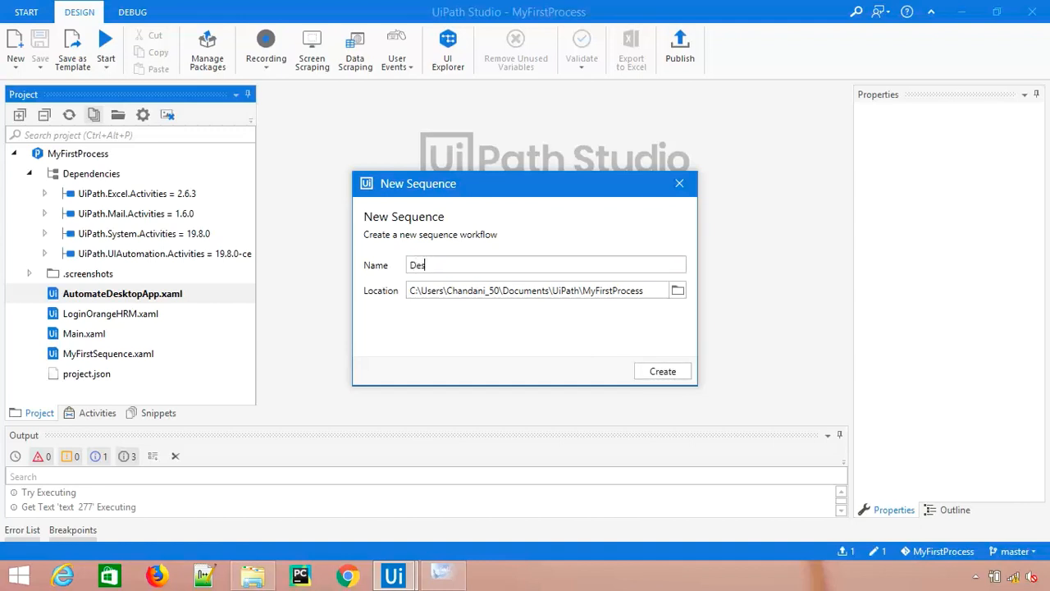
key(BackSpace)
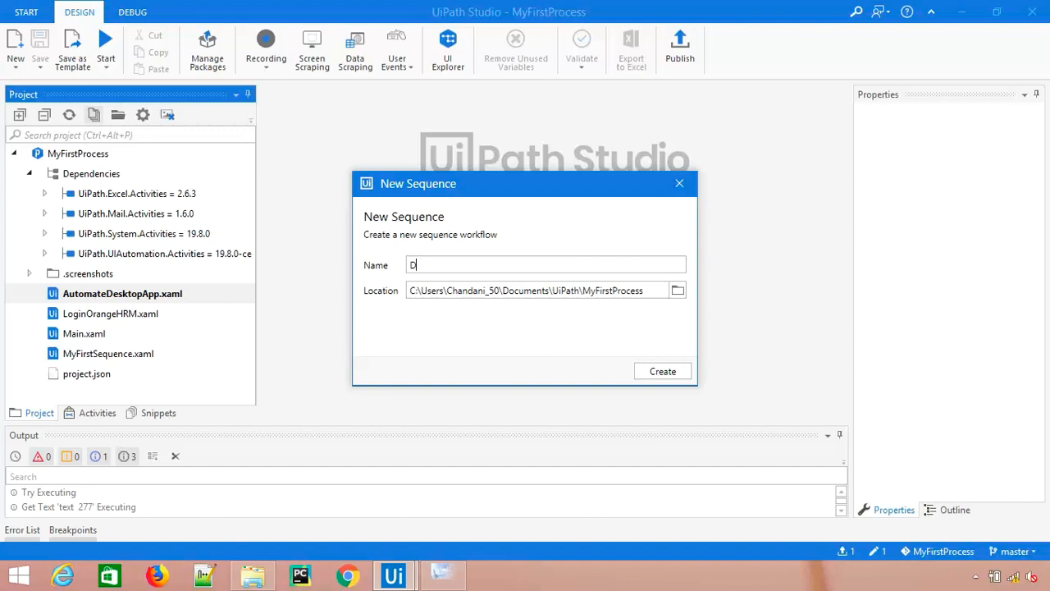
Name the sequence ClickAndSelectItem and create it.
text(ClickAndS)
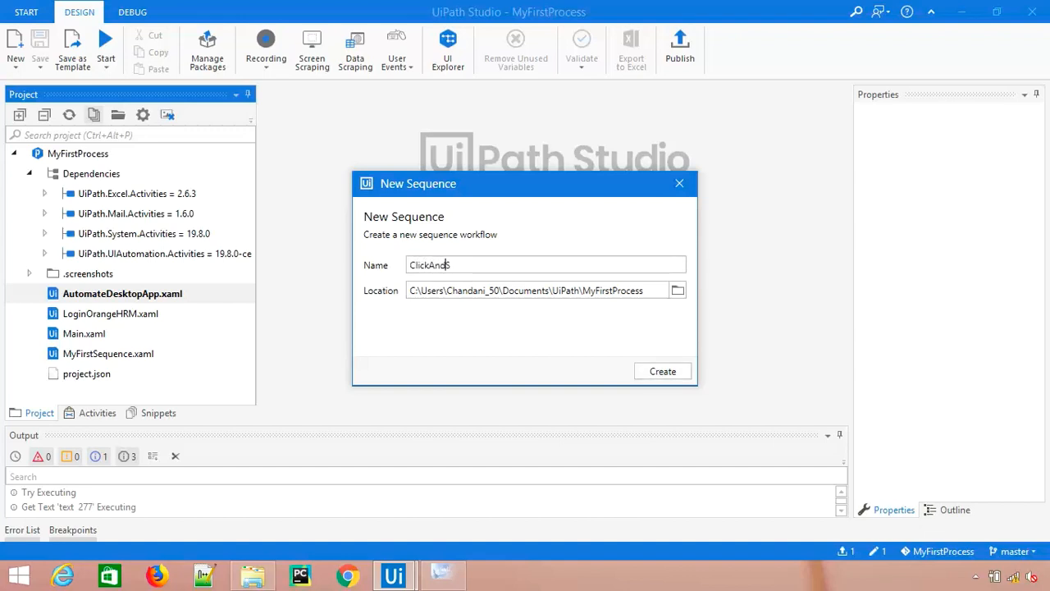
text(Select)
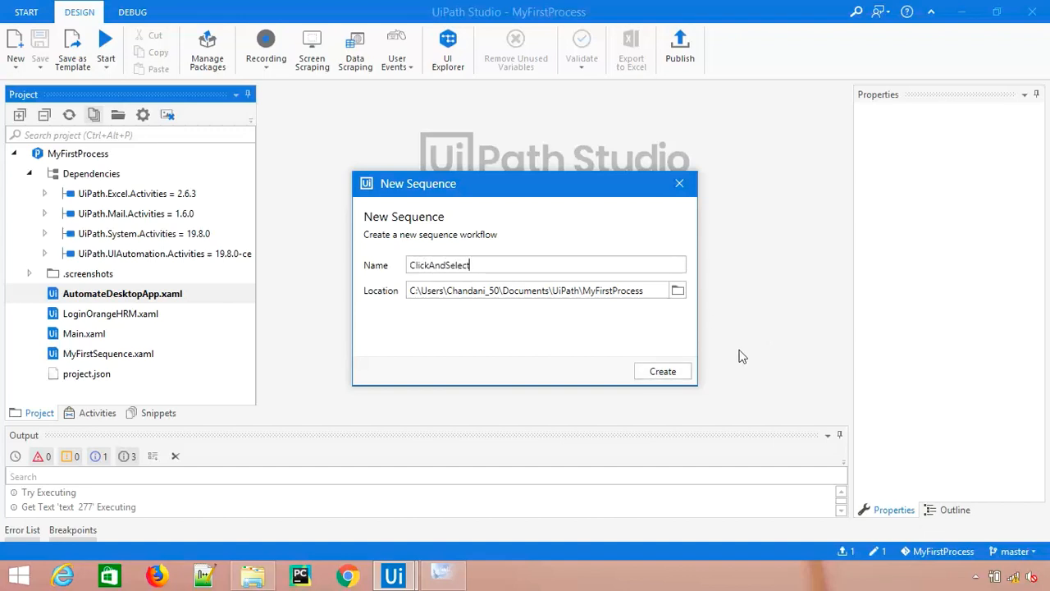
text(Itea)
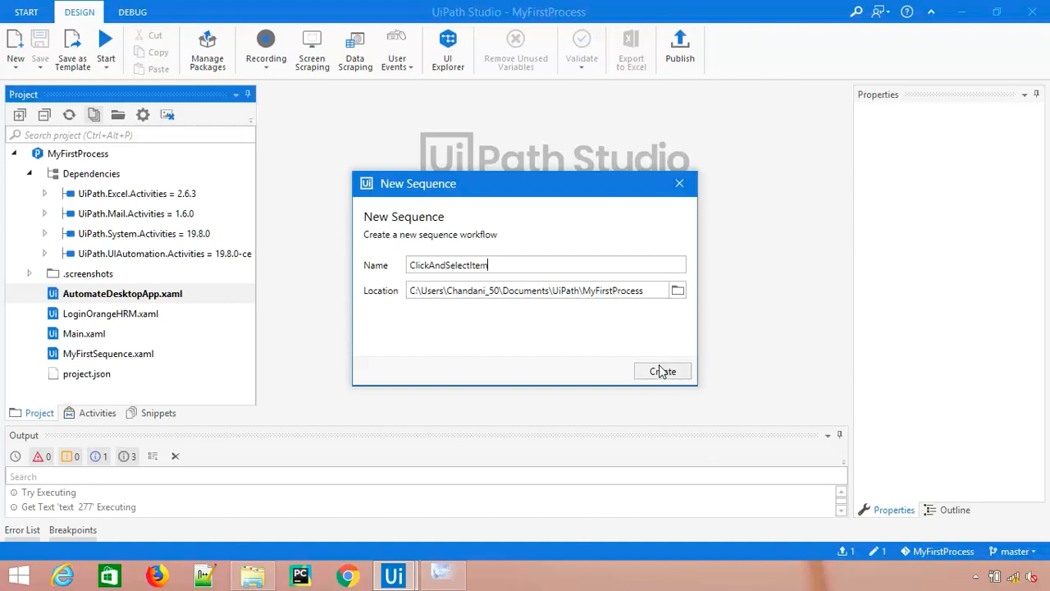
click(663, 371)
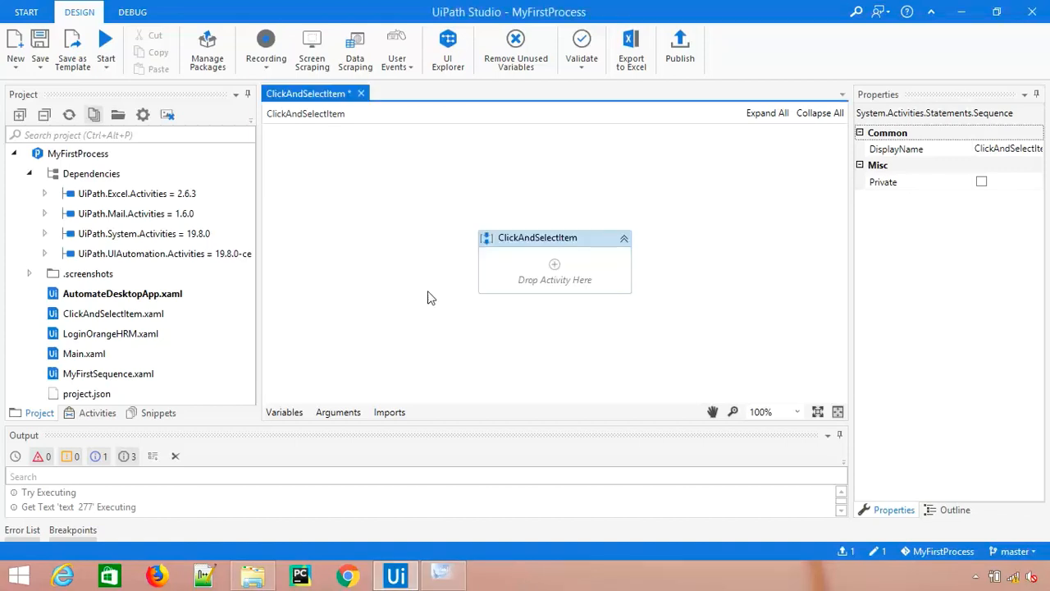
Search the Activities panel for 'select' to find the Select Item activity.
click(97, 413)
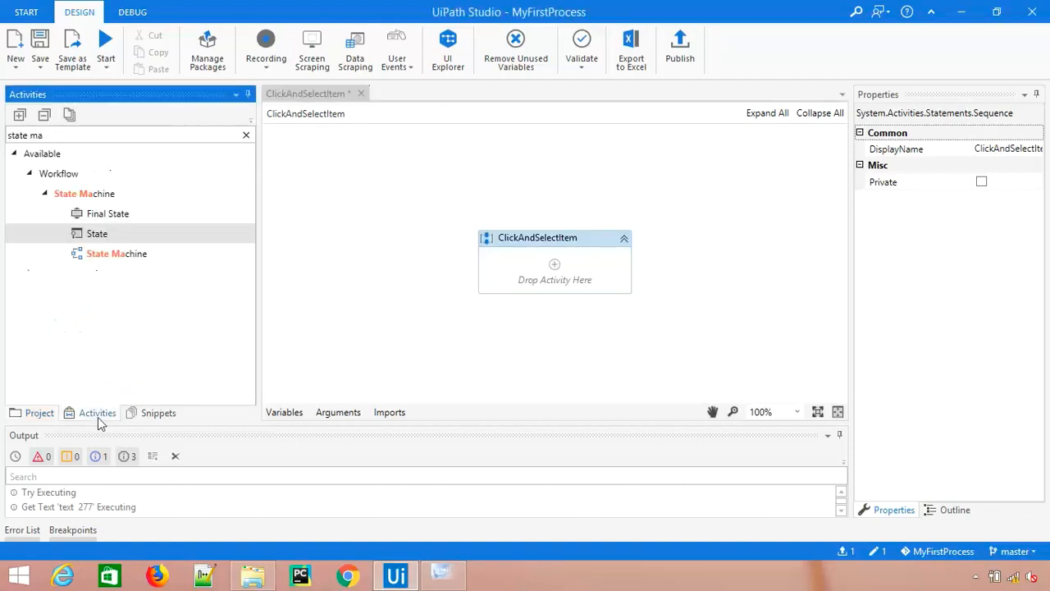
click(123, 135)
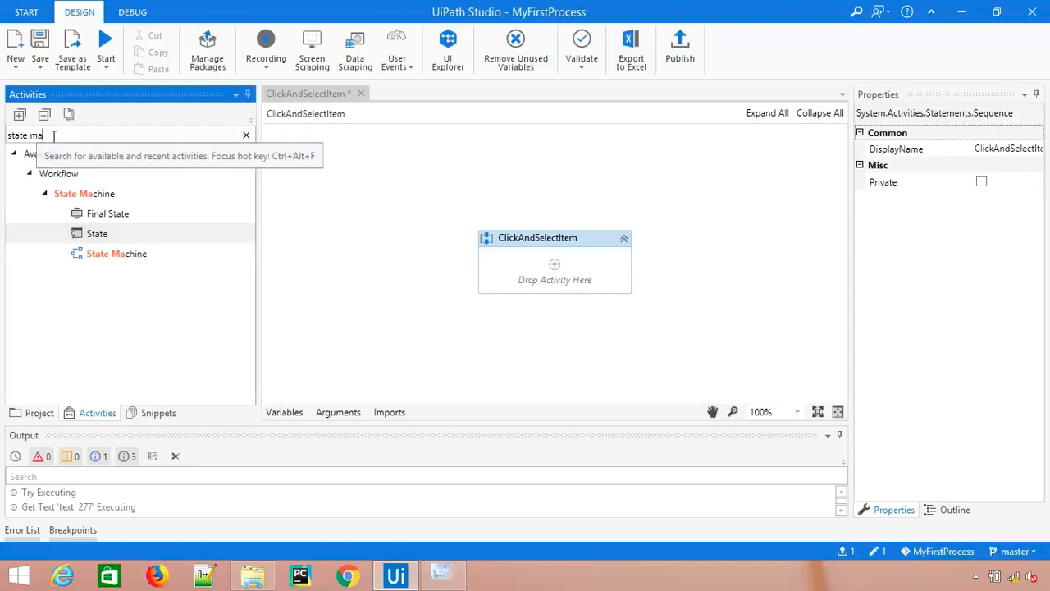
text(select i)
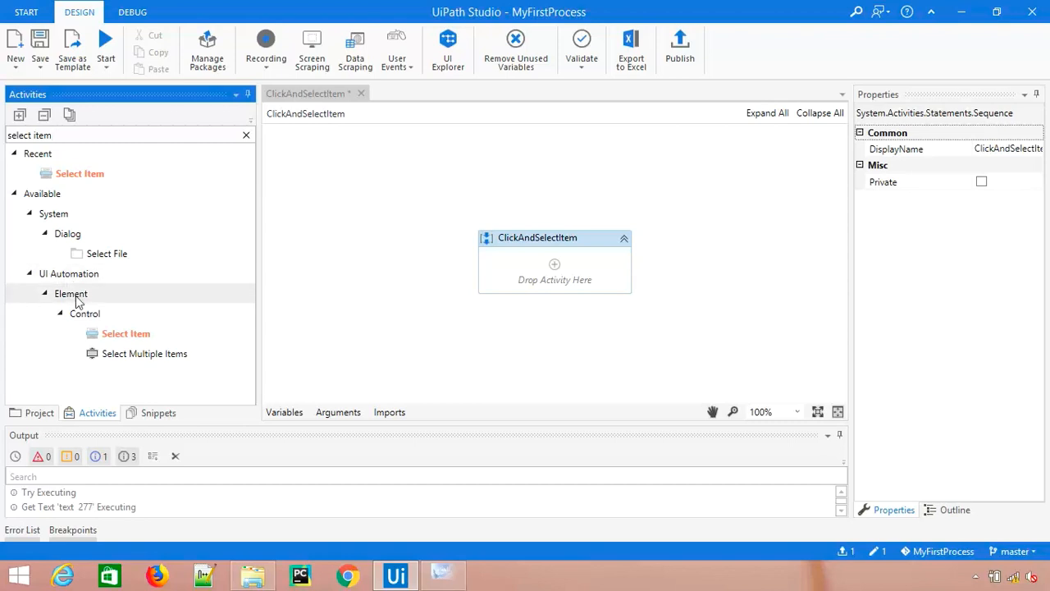
mouse_move(125, 335)
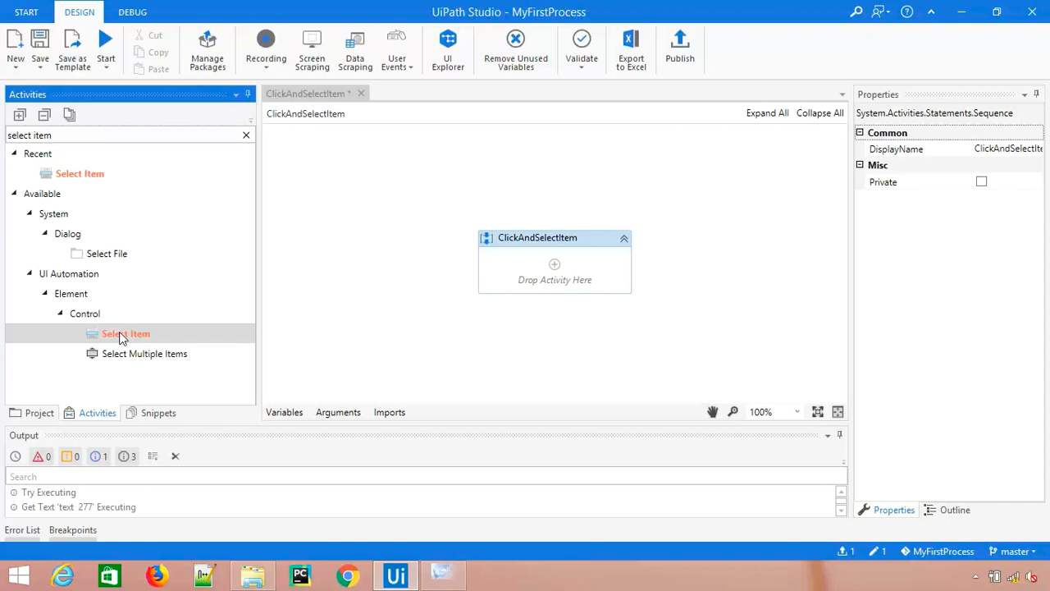
mouse_move(125, 335)
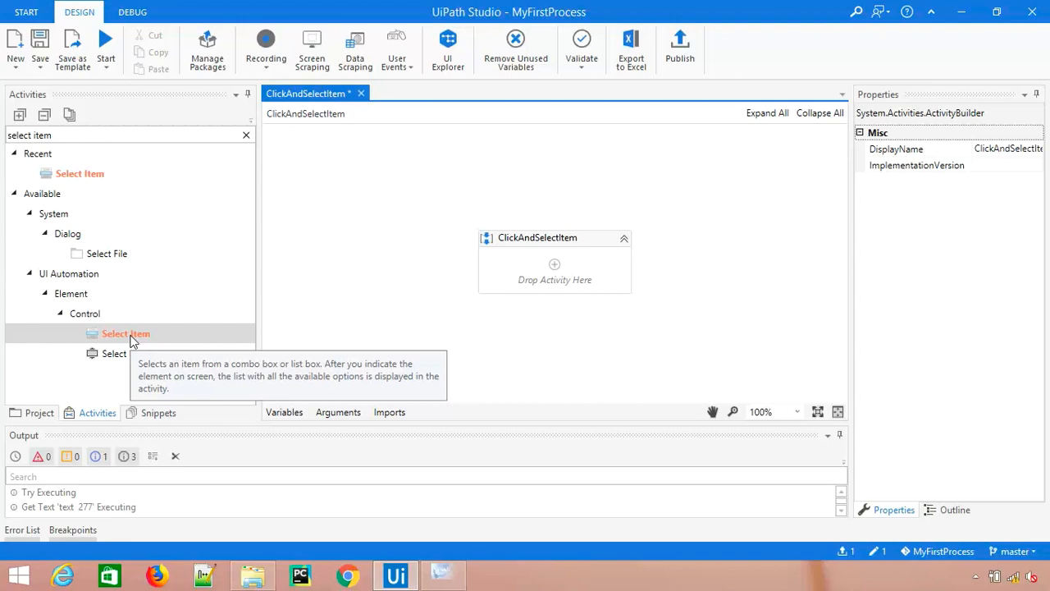
mouse_move(161, 353)
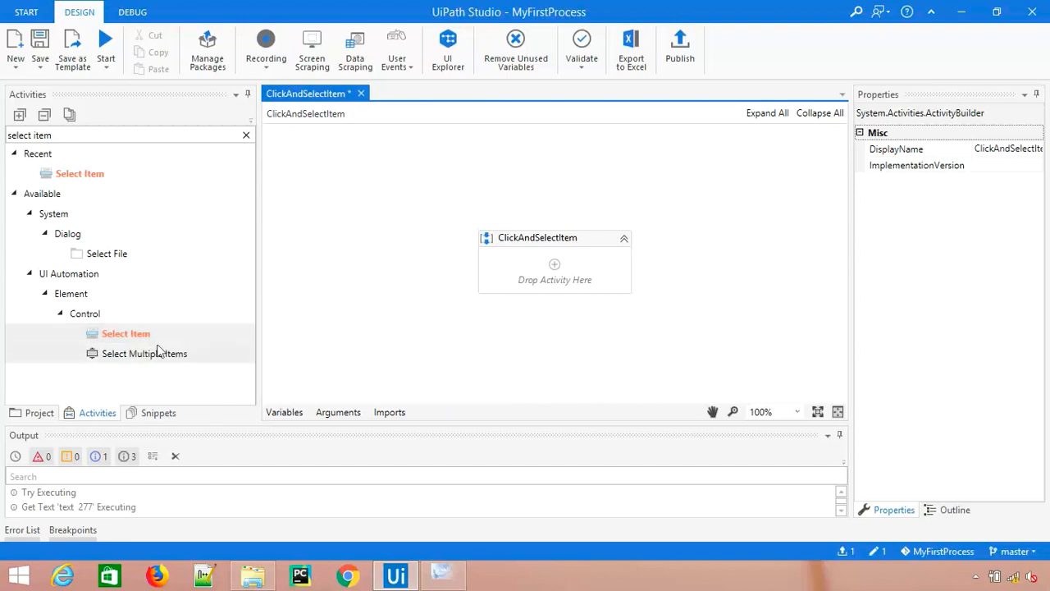
mouse_move(143, 345)
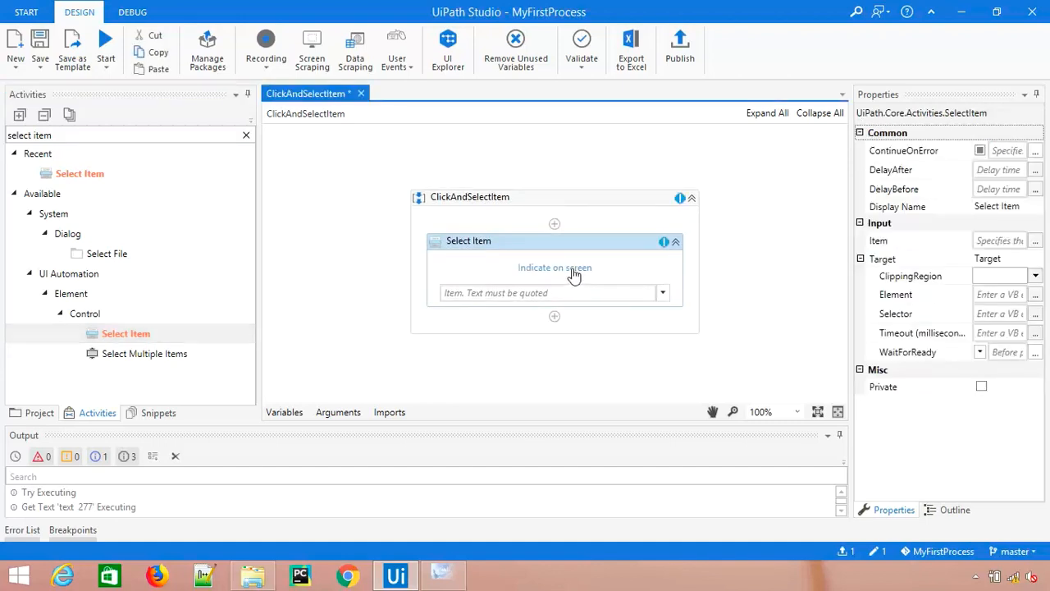
Indicate ExpenseIt's Cost Center combo box as the Select Item target.
click(555, 268)
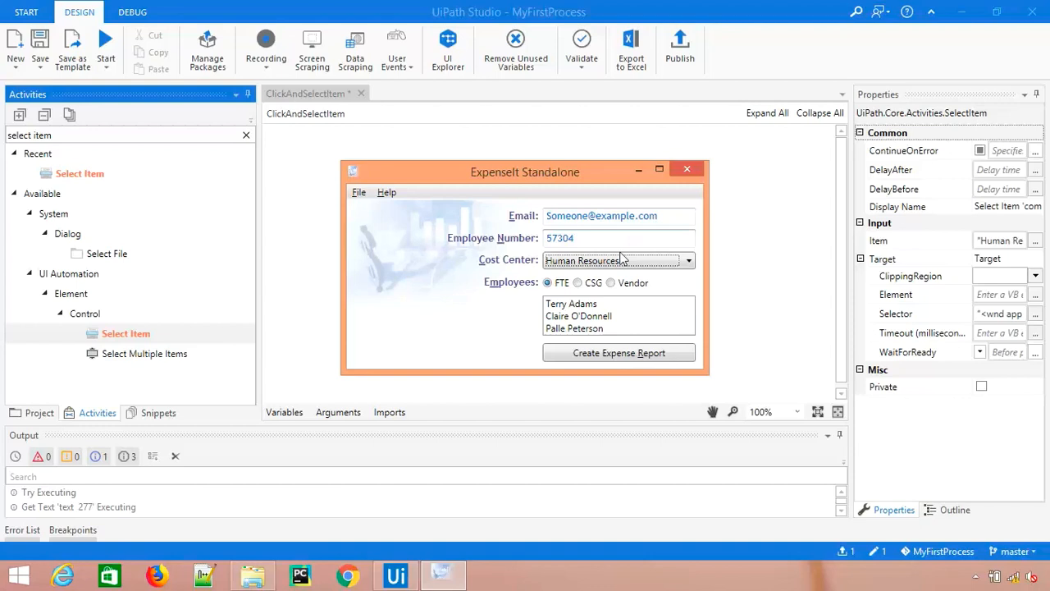
mouse_move(615, 262)
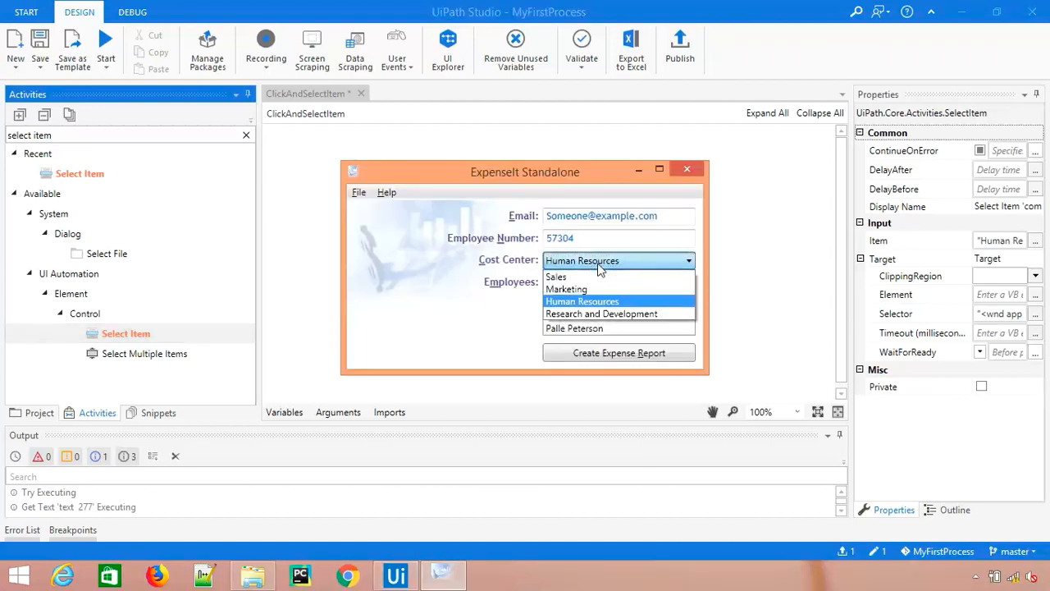
click(555, 275)
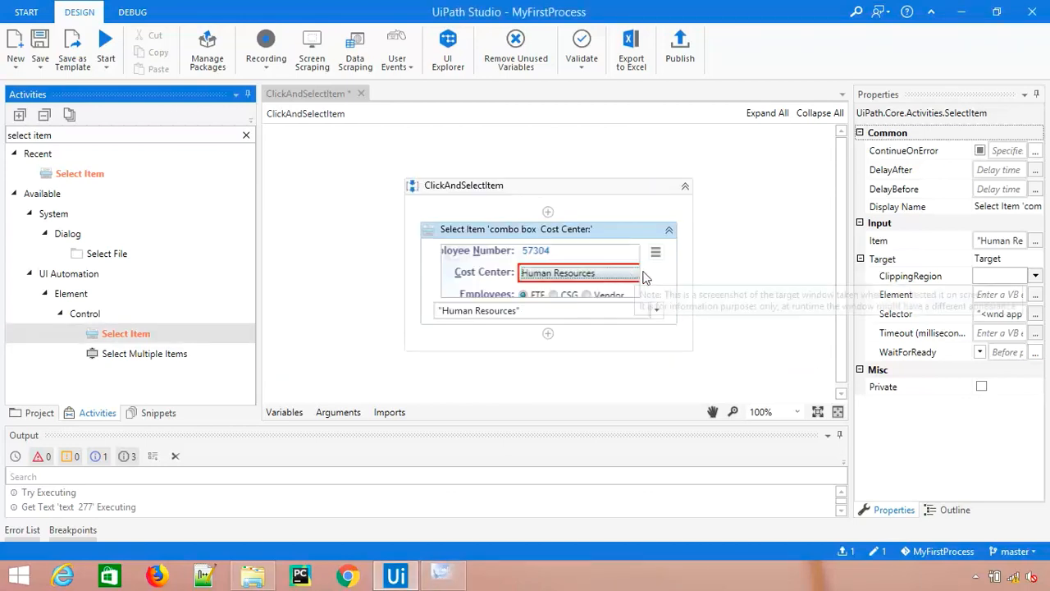
Re-capture the Cost Center box as target, review the selector and close it.
click(655, 252)
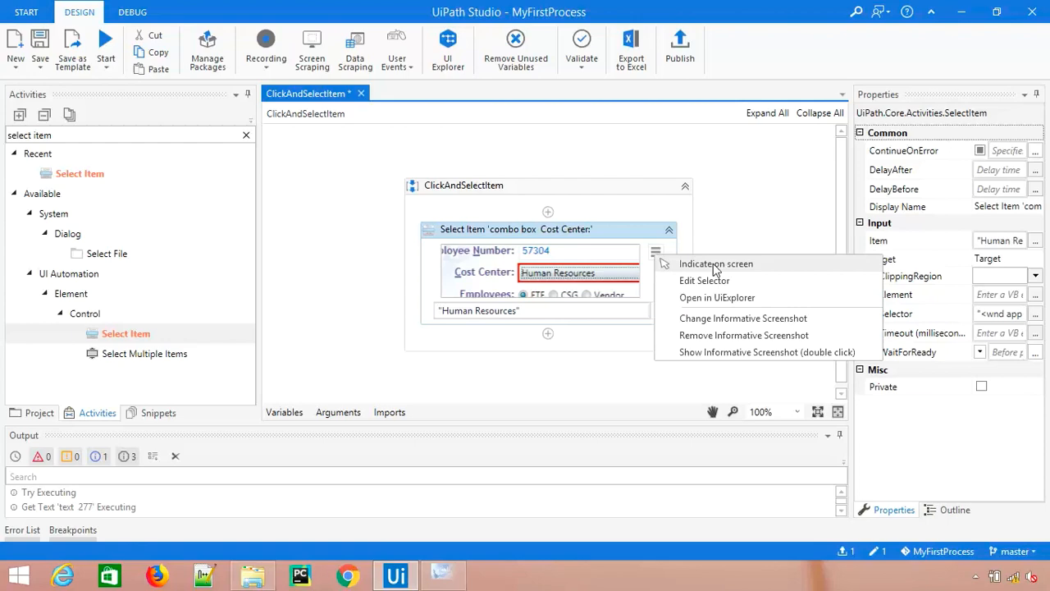
click(716, 263)
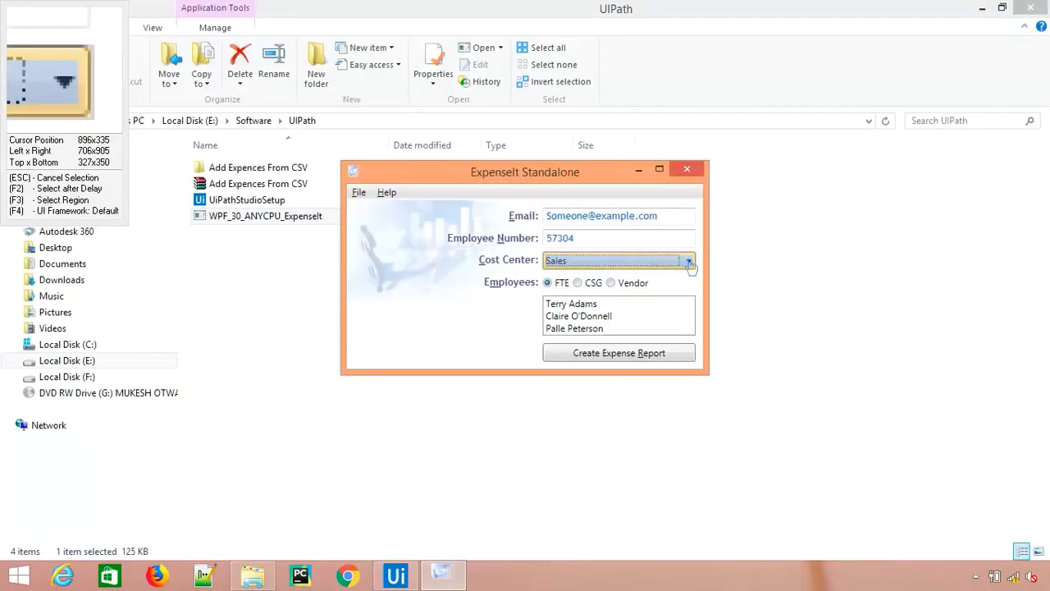
click(396, 574)
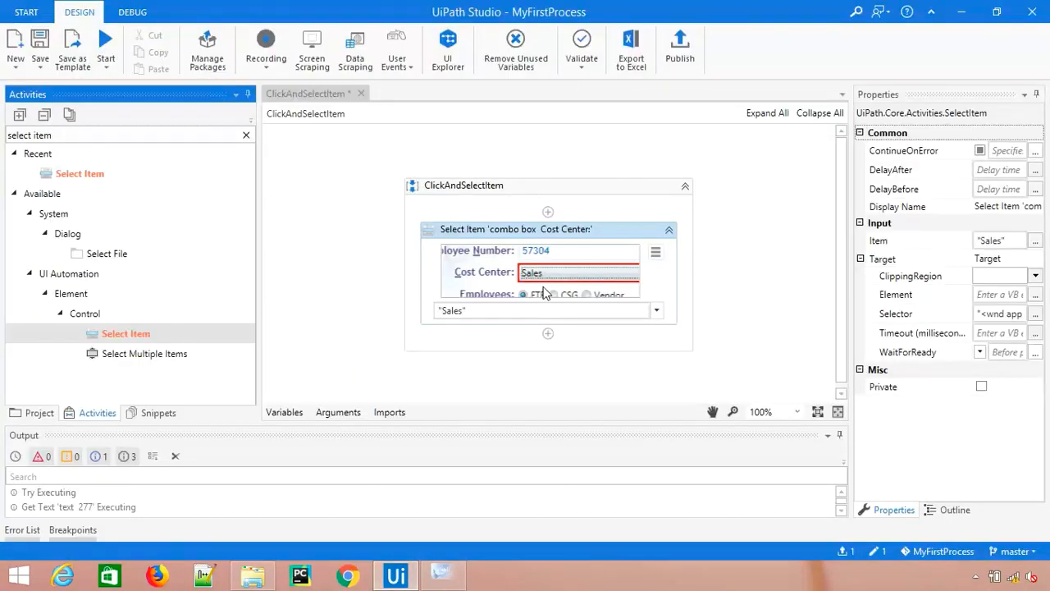
mouse_move(539, 292)
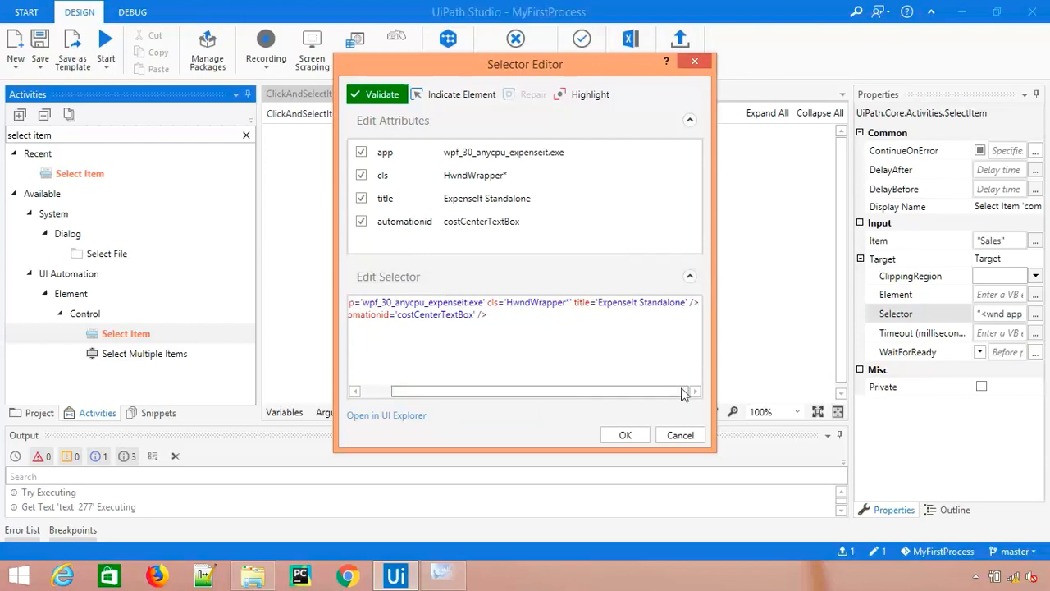
click(625, 433)
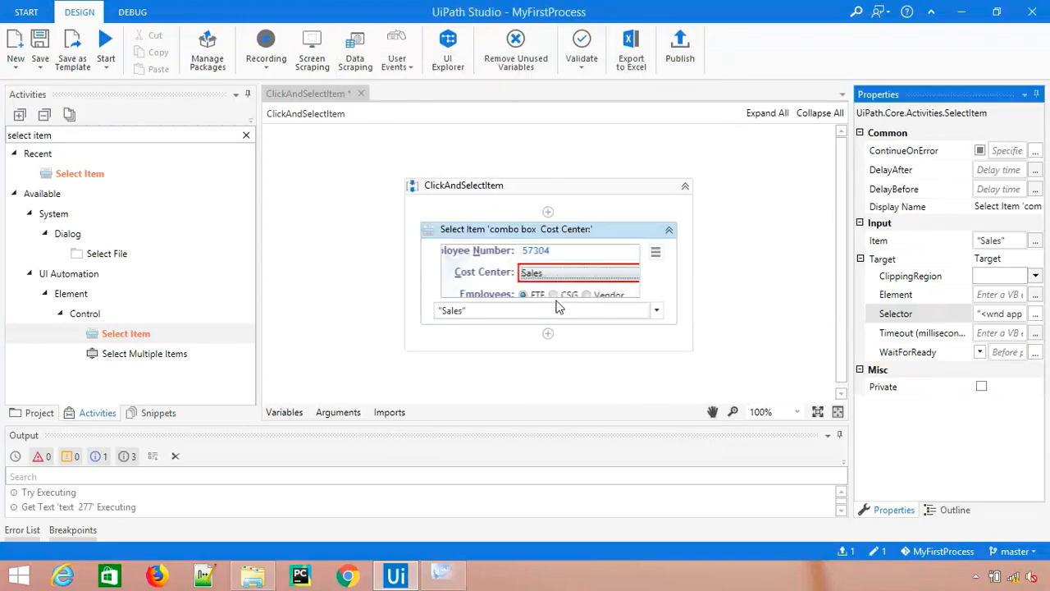
Change the Select Item value from Sales to Marketing and commit it.
click(686, 259)
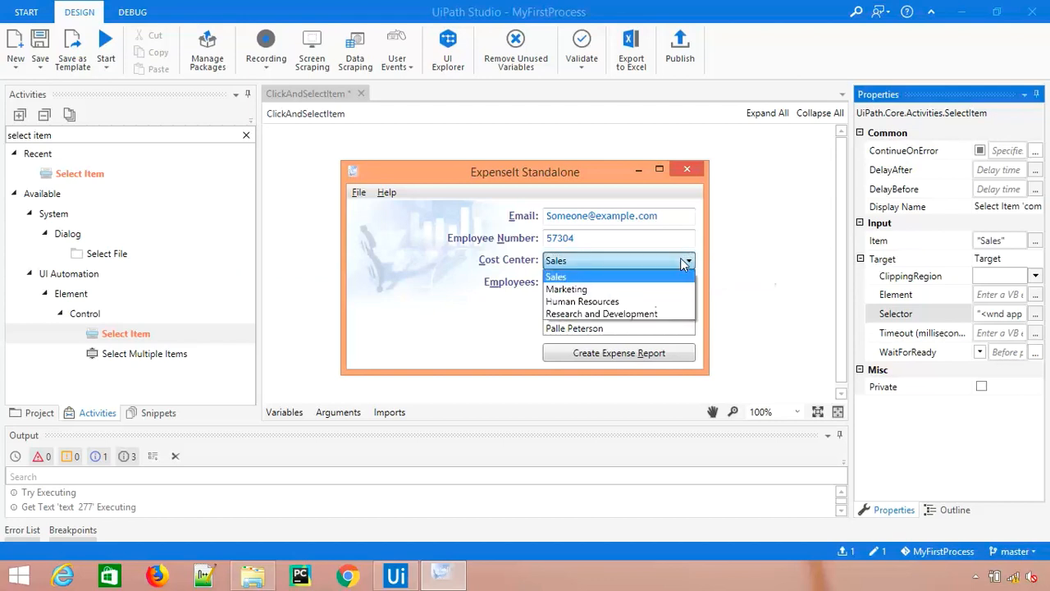
mouse_move(617, 314)
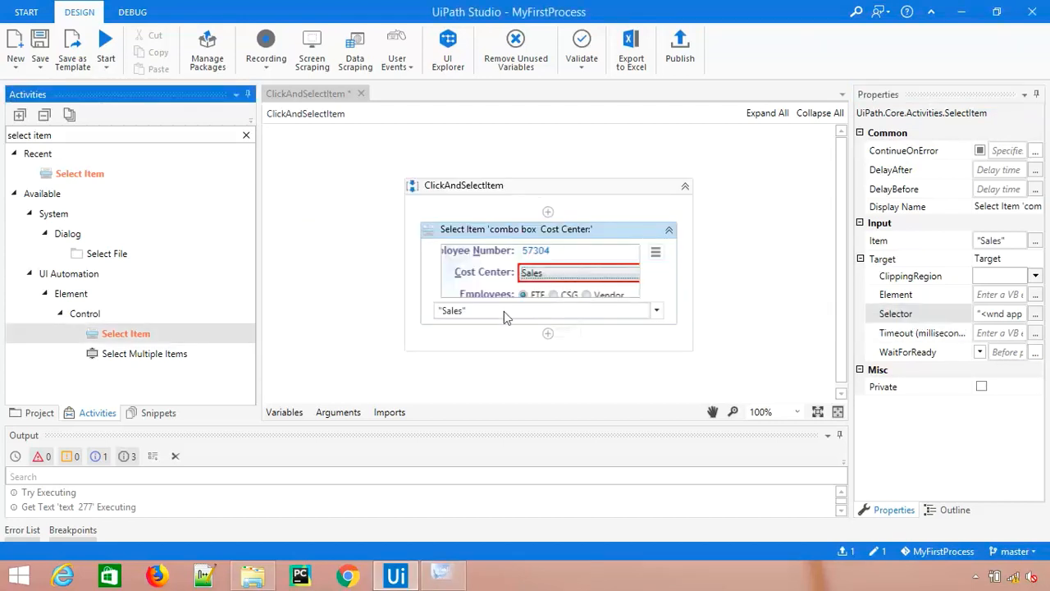
text(Marketing)
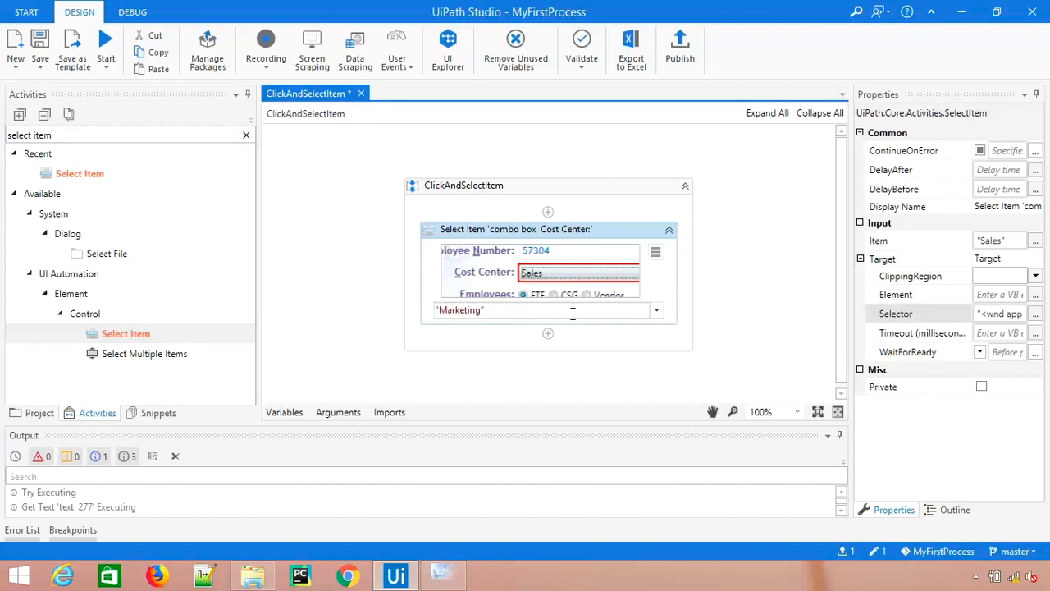
click(601, 353)
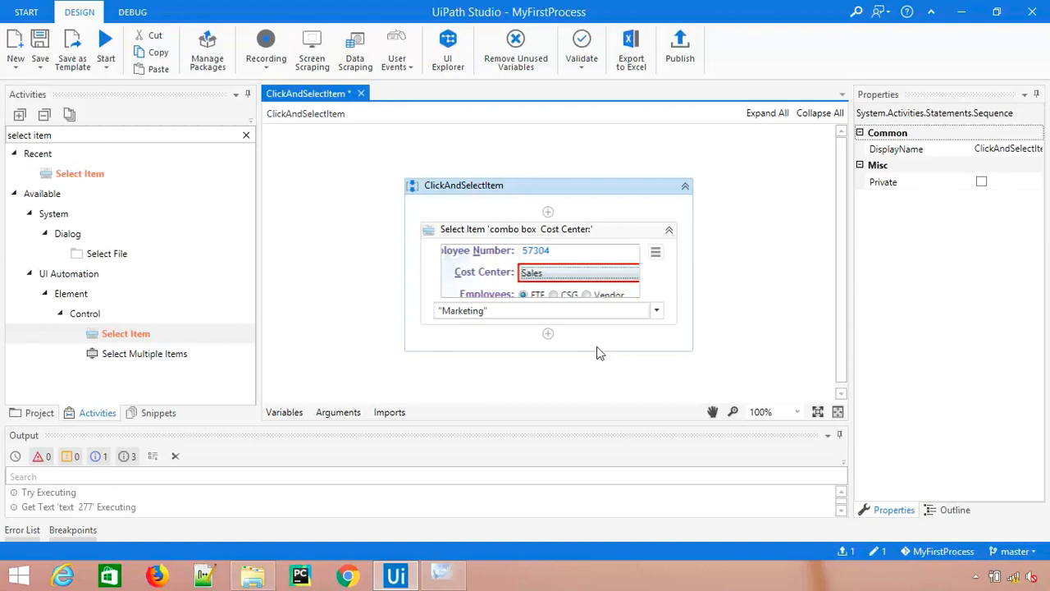
click(548, 230)
text("M)
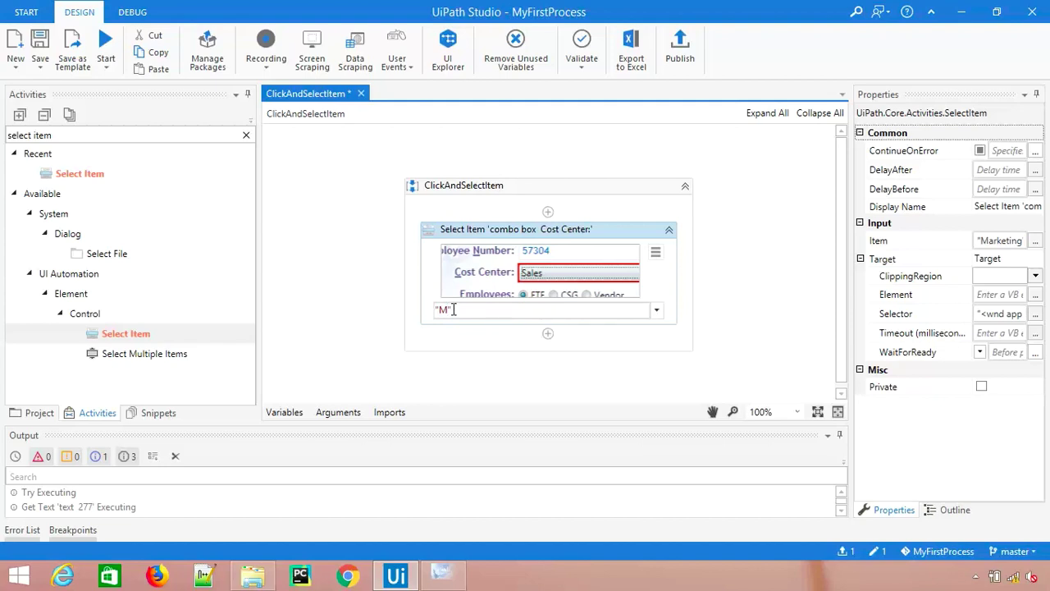
text(arketing)
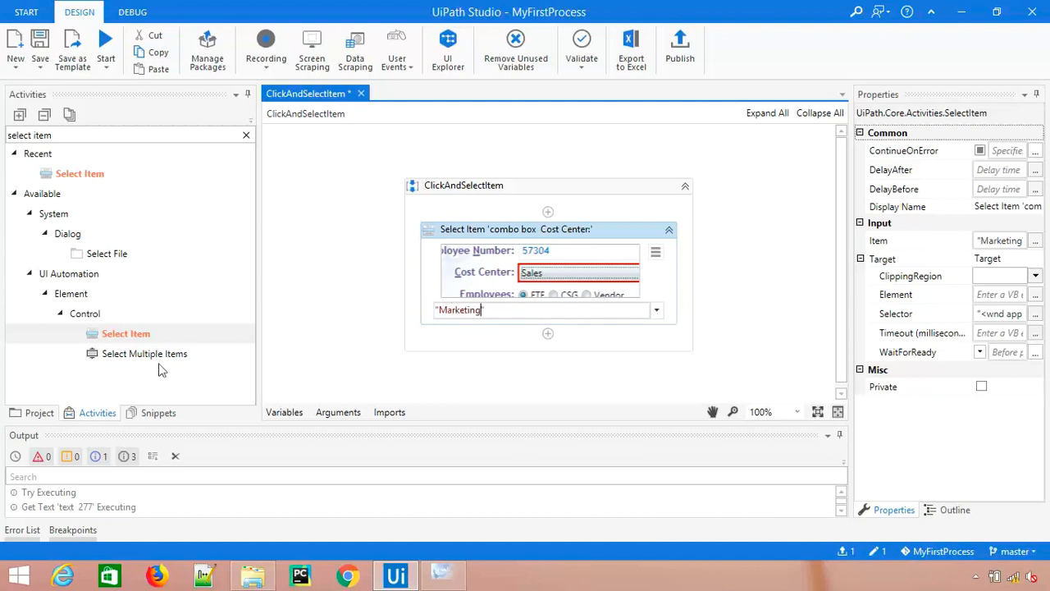
click(361, 356)
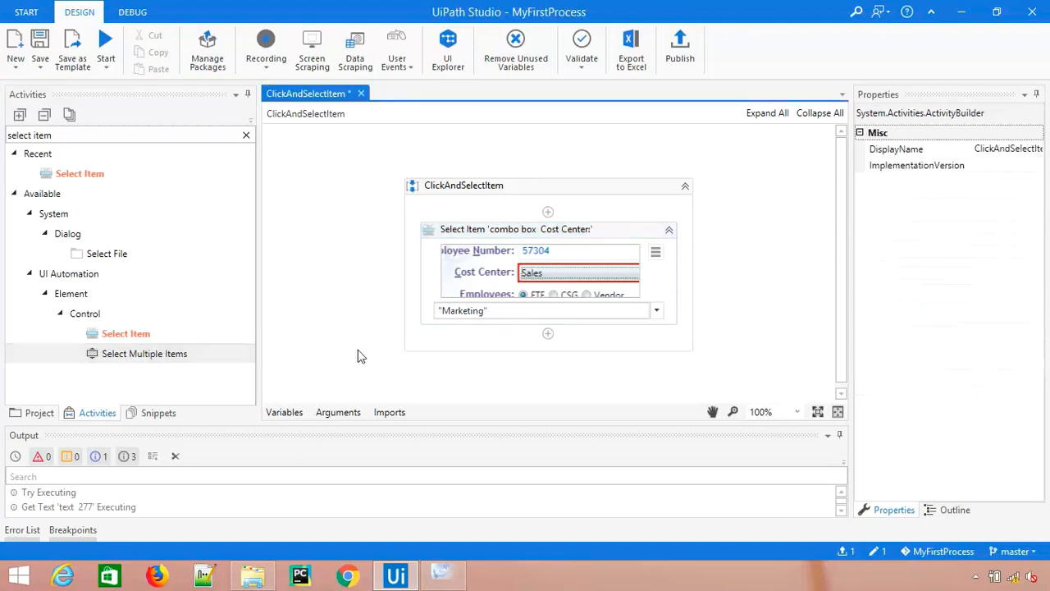
mouse_move(156, 354)
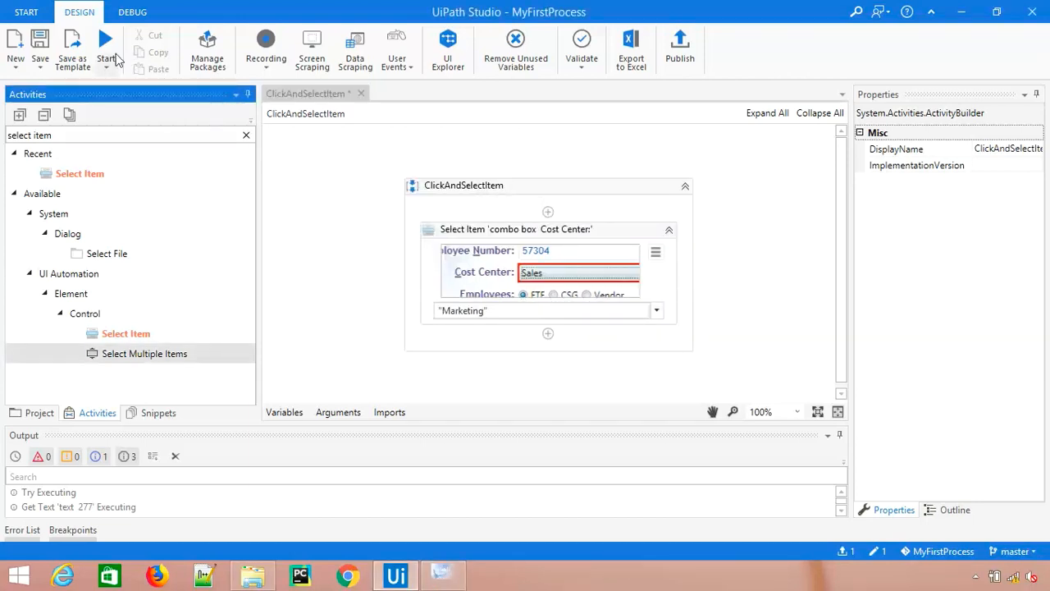
click(39, 413)
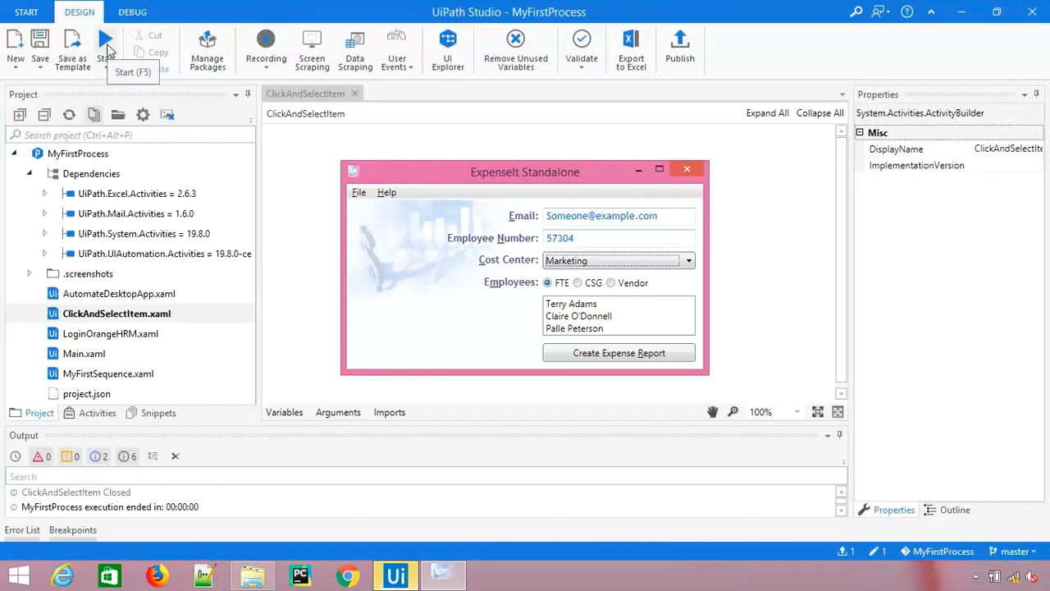
mouse_move(414, 173)
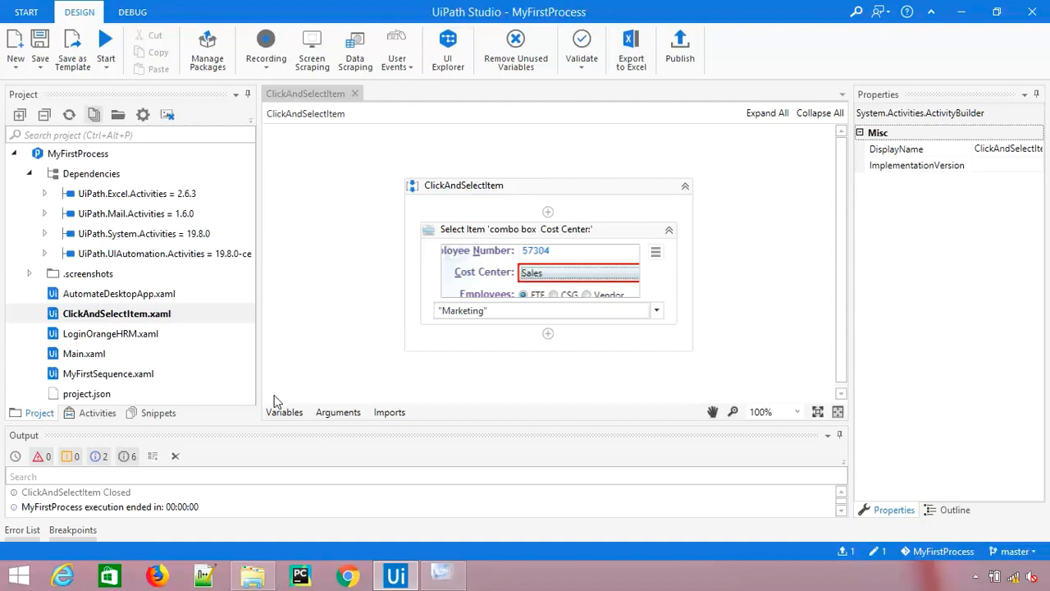
mouse_move(249, 400)
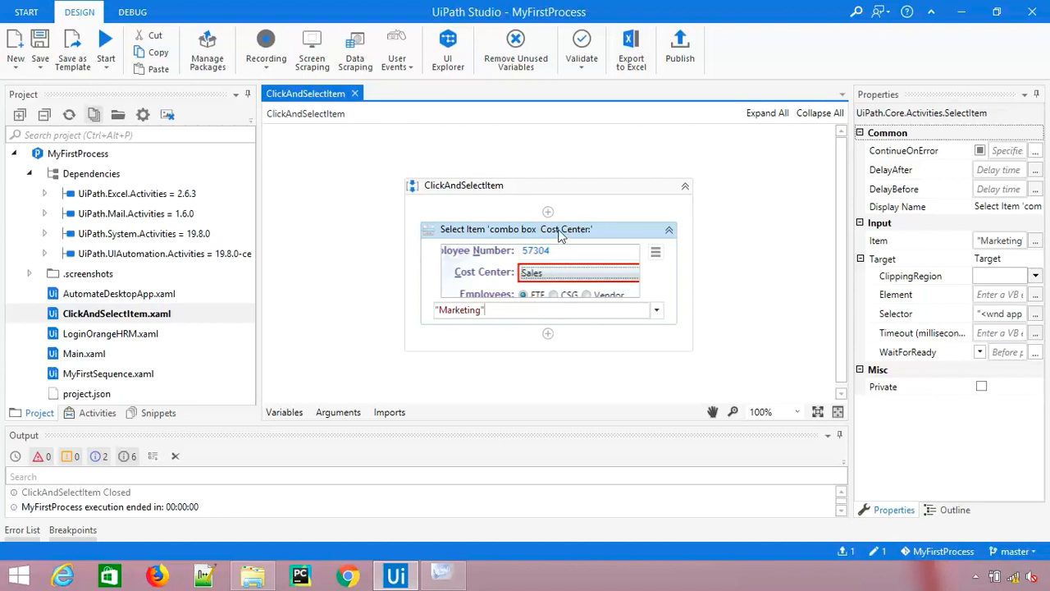
mouse_move(558, 237)
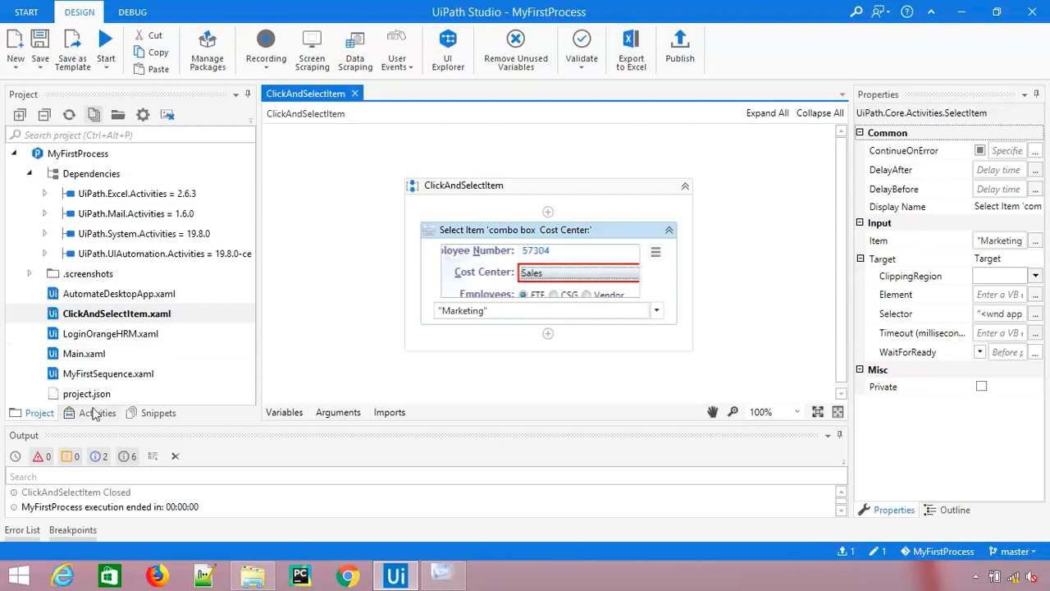
Show the activities list, glance at ExpenseIt's Vendor option, and return to Studio.
click(97, 413)
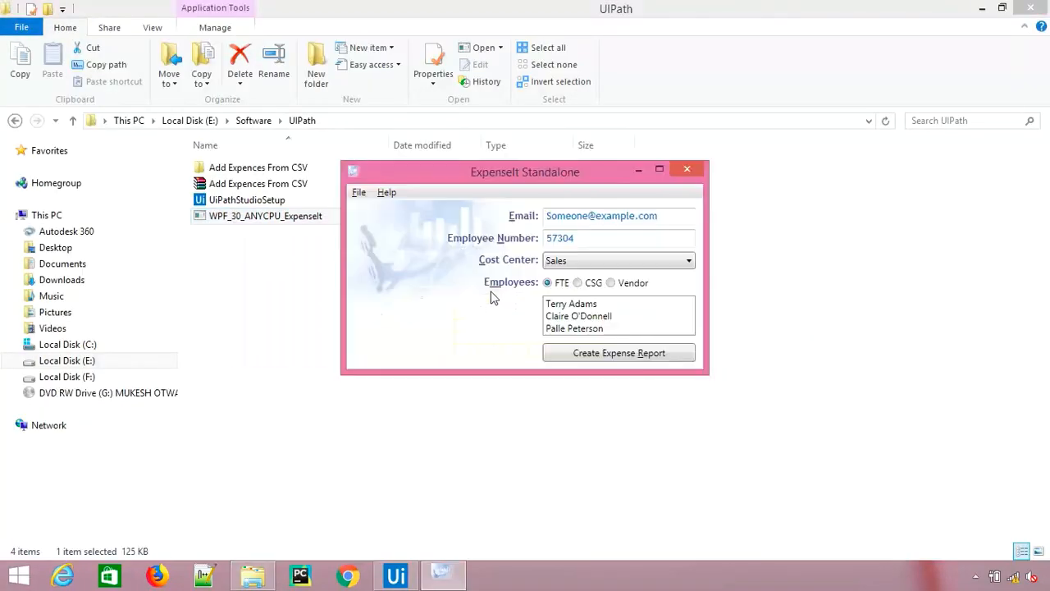
mouse_move(447, 348)
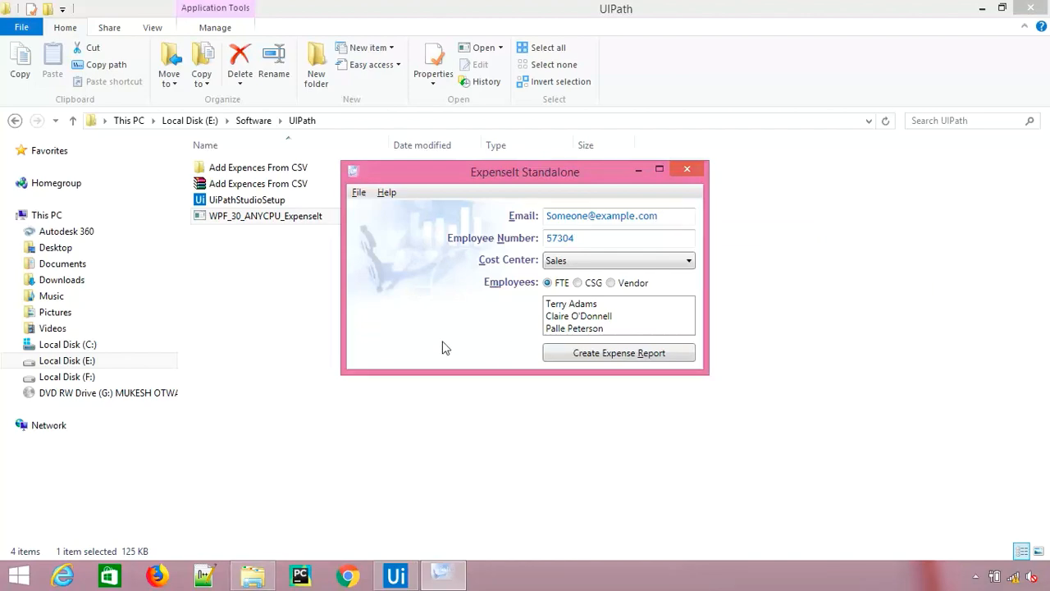
click(686, 169)
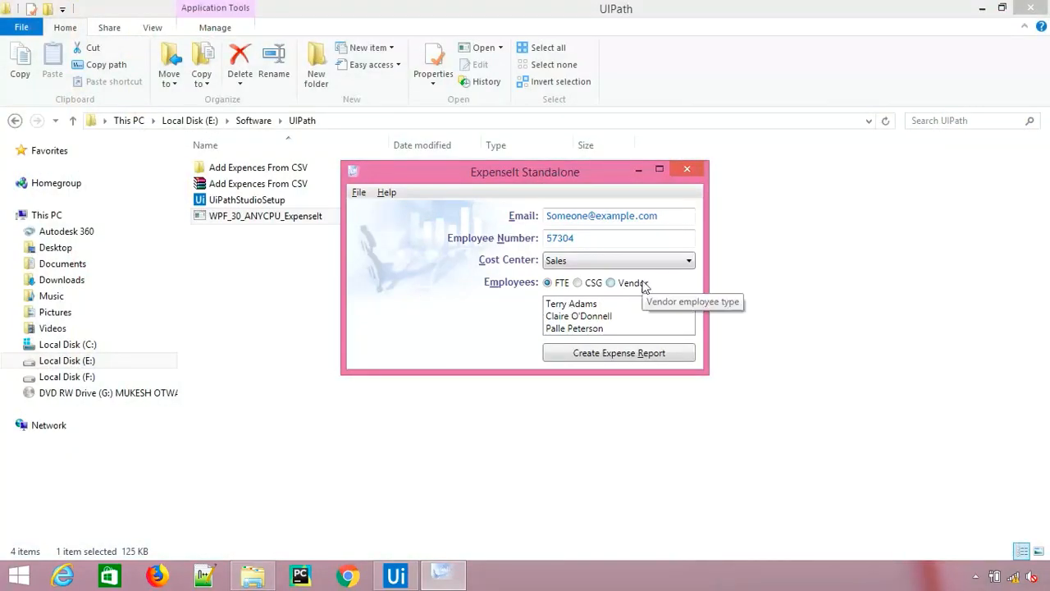
key(alt+tab)
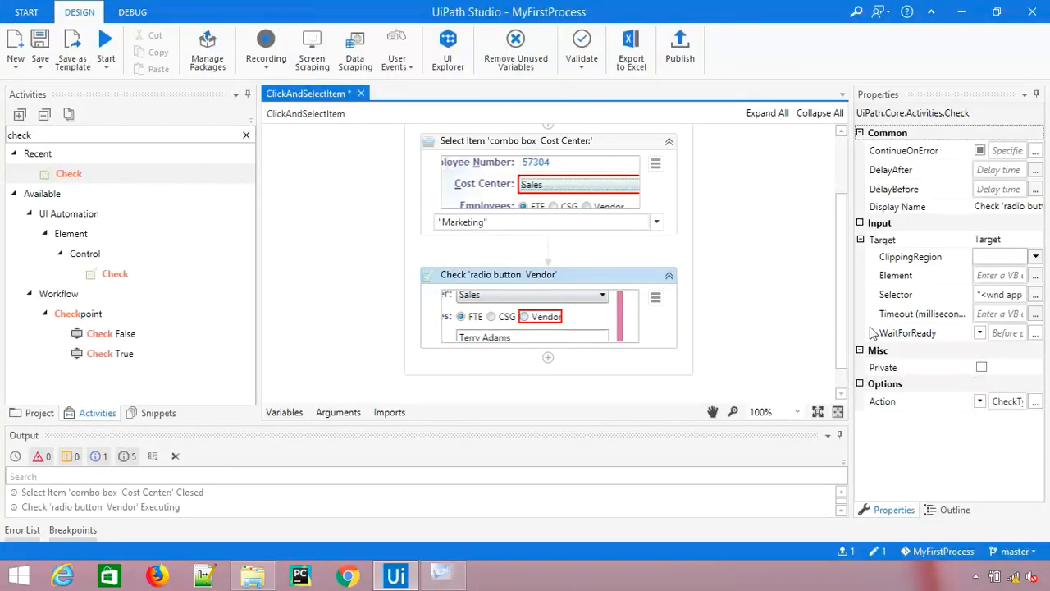
Select Vendor as the employee type by hand in ExpenseIt and switch back to Studio.
click(982, 401)
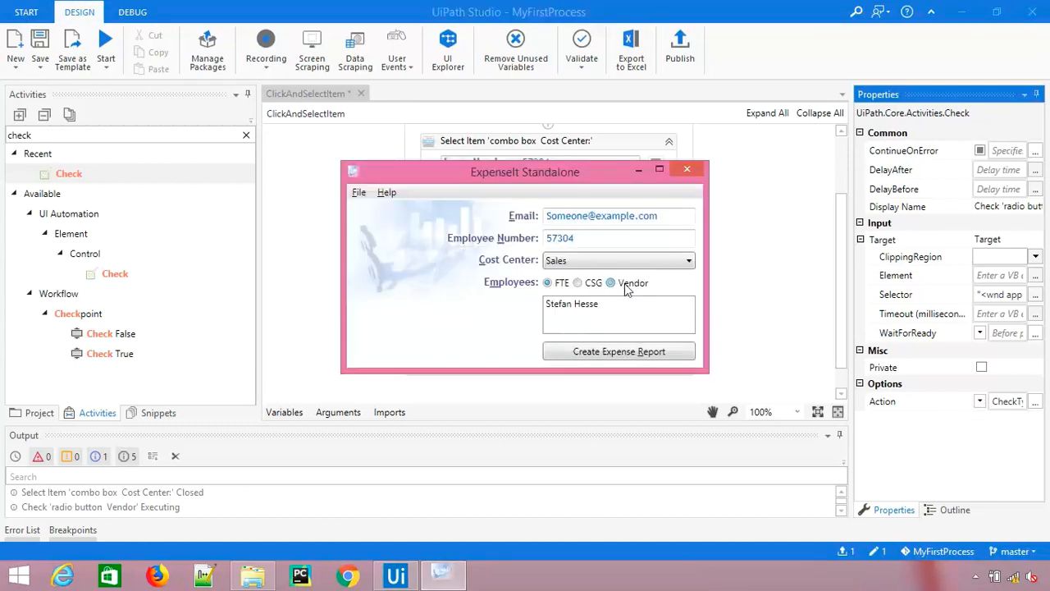
click(611, 282)
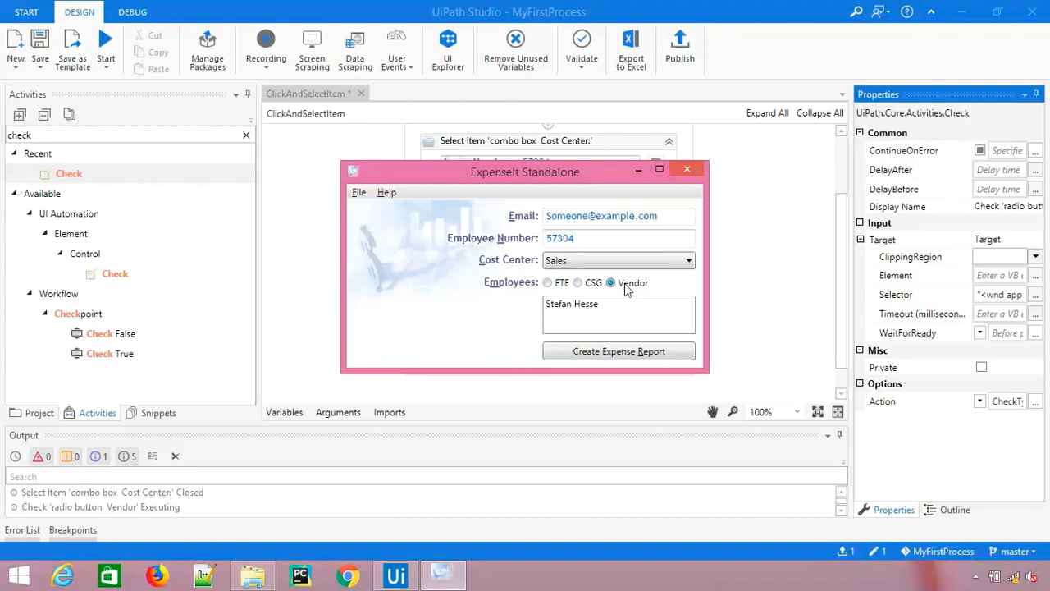
key(alt+tab)
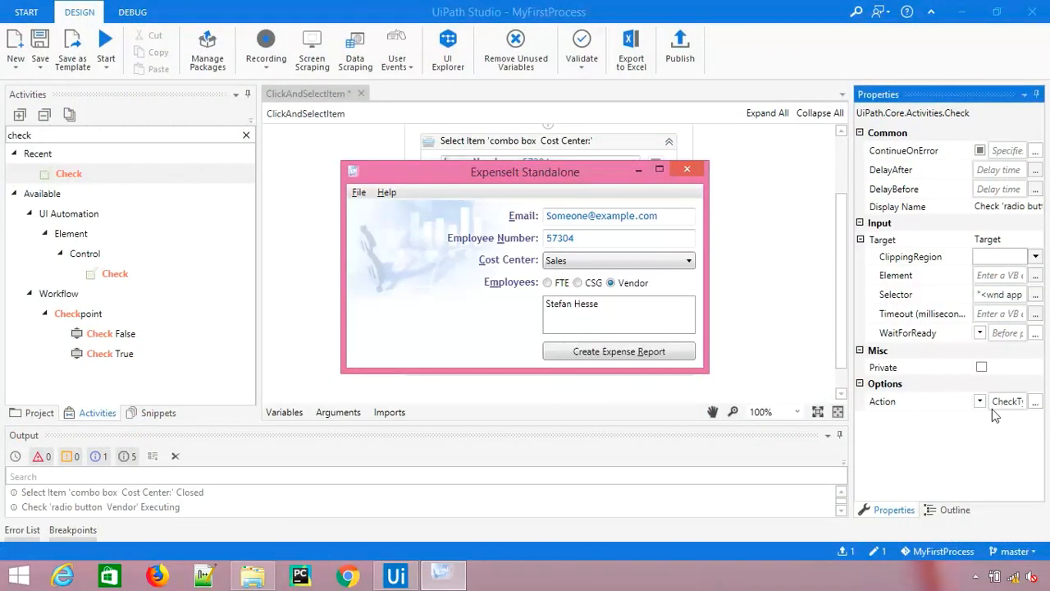
Review the Check activity's Action dropdown and leave it on Check.
click(978, 400)
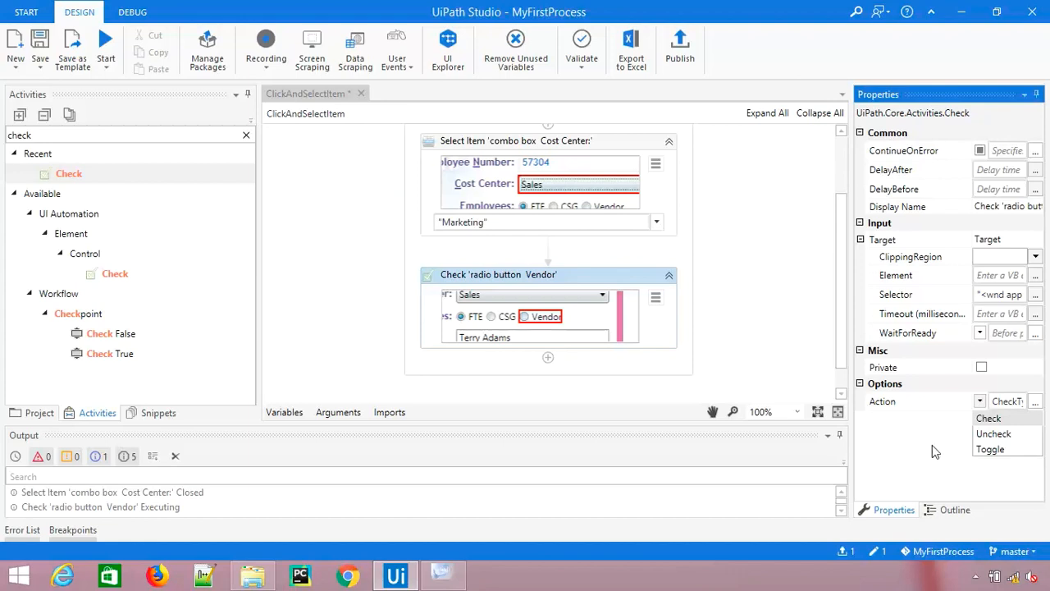
click(1007, 400)
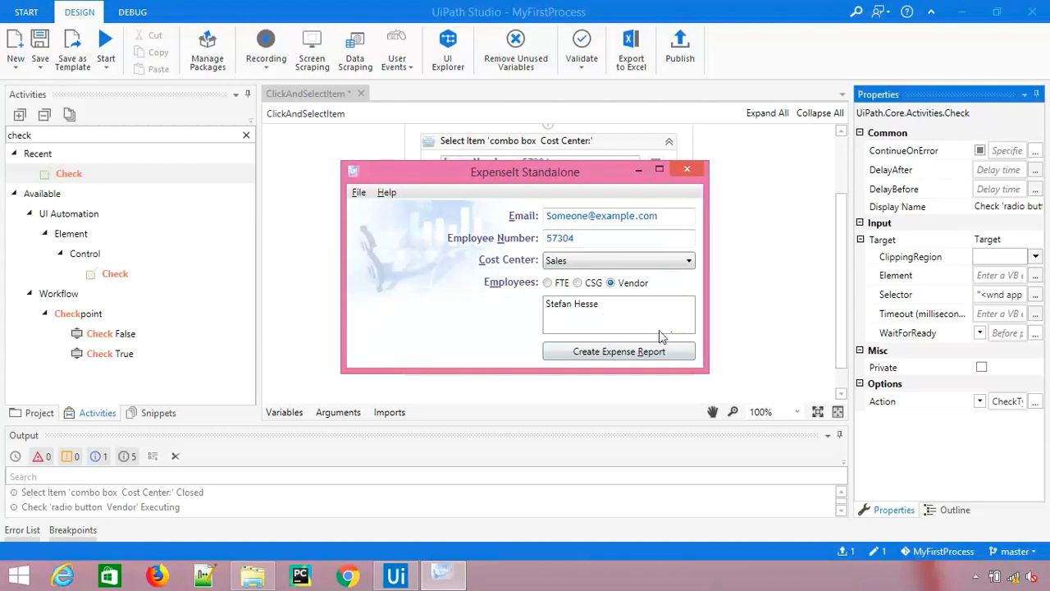
click(548, 282)
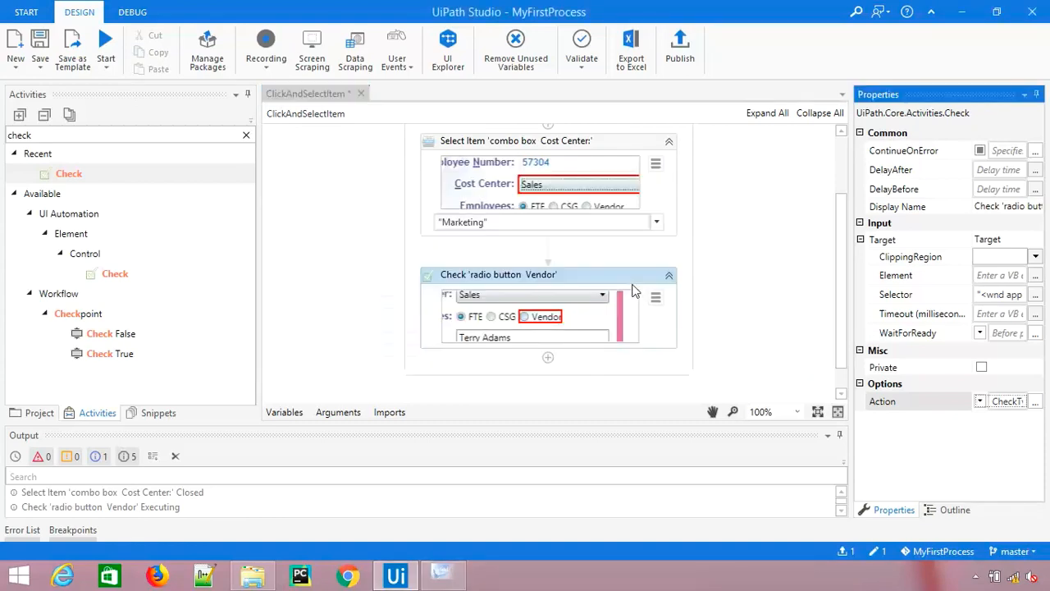
Run ClickAndSelectItem and continue past the exception until the runtime error appears.
click(131, 12)
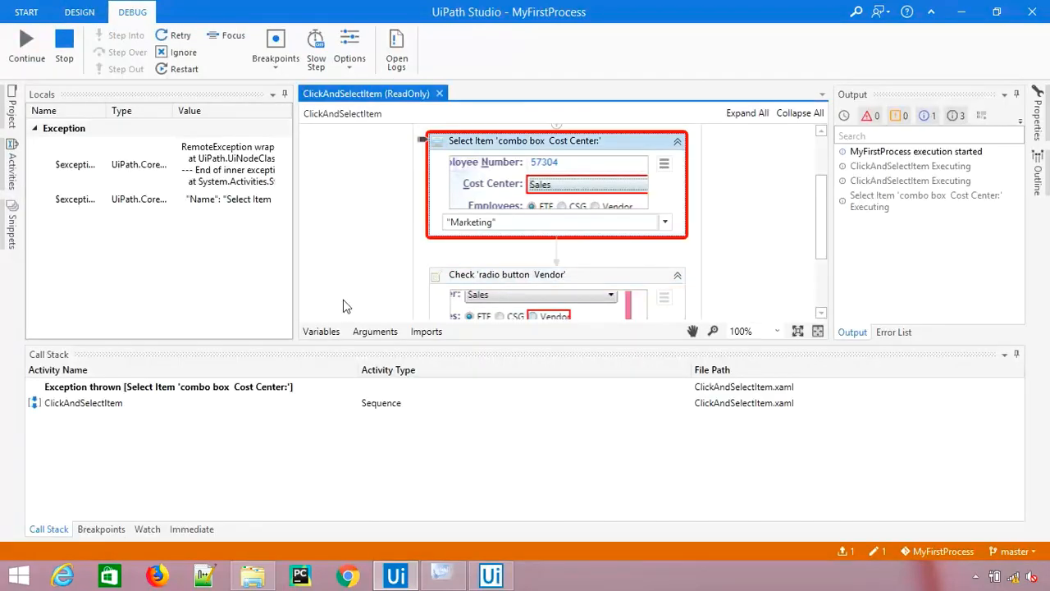
mouse_move(20, 32)
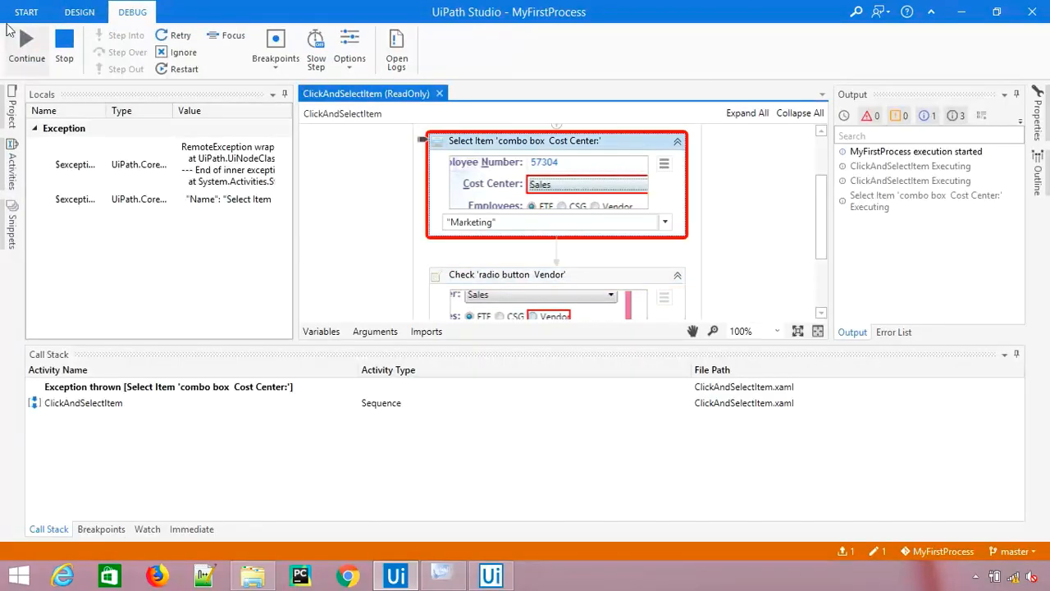
click(25, 59)
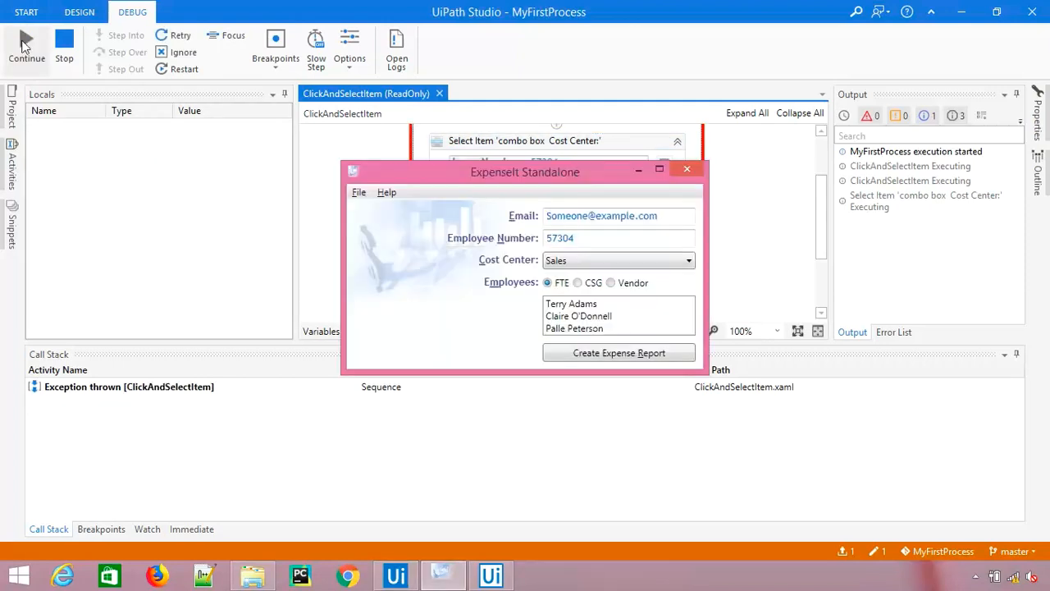
mouse_move(512, 244)
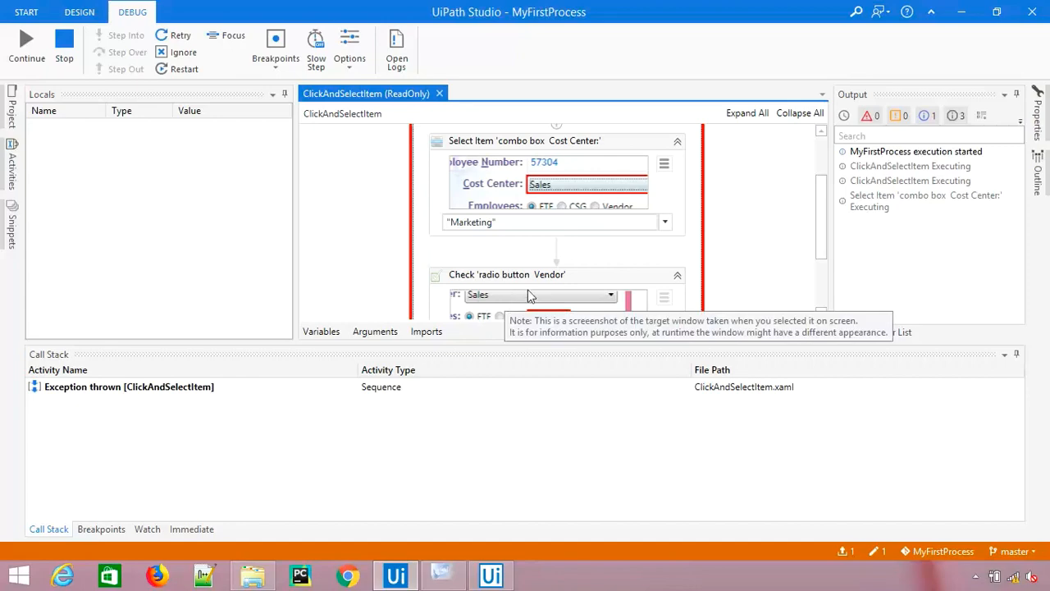
scroll(down, 3)
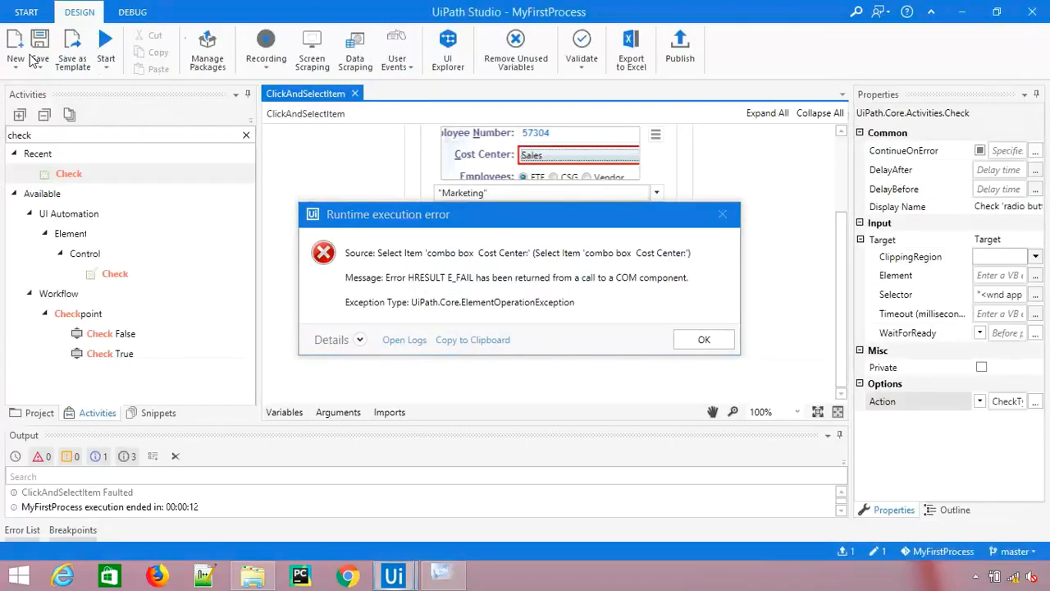
Dismiss the Runtime execution error dialog about the Cost Center Select Item step.
click(705, 340)
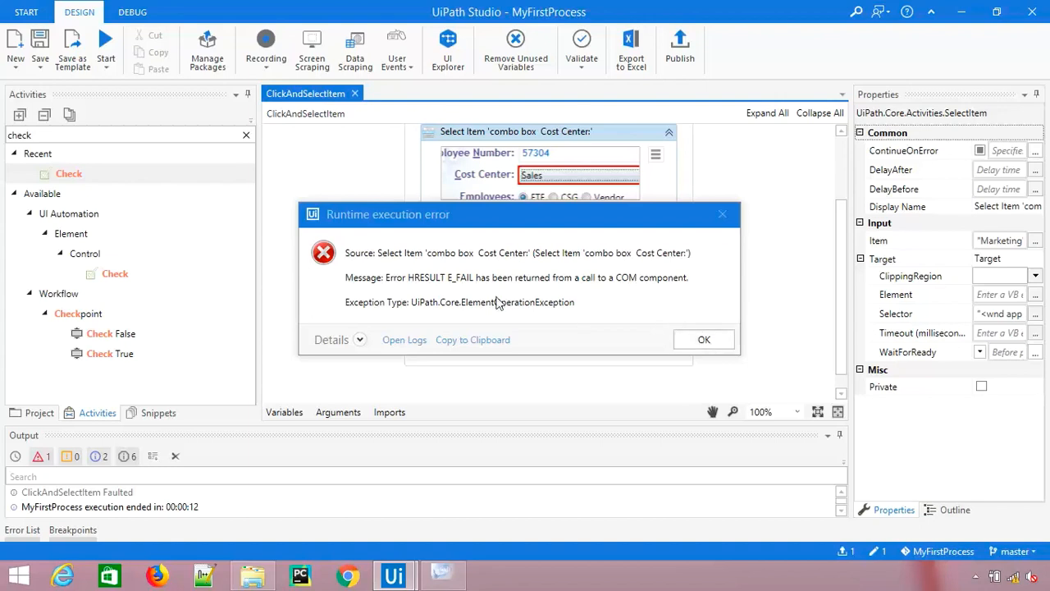
mouse_move(633, 313)
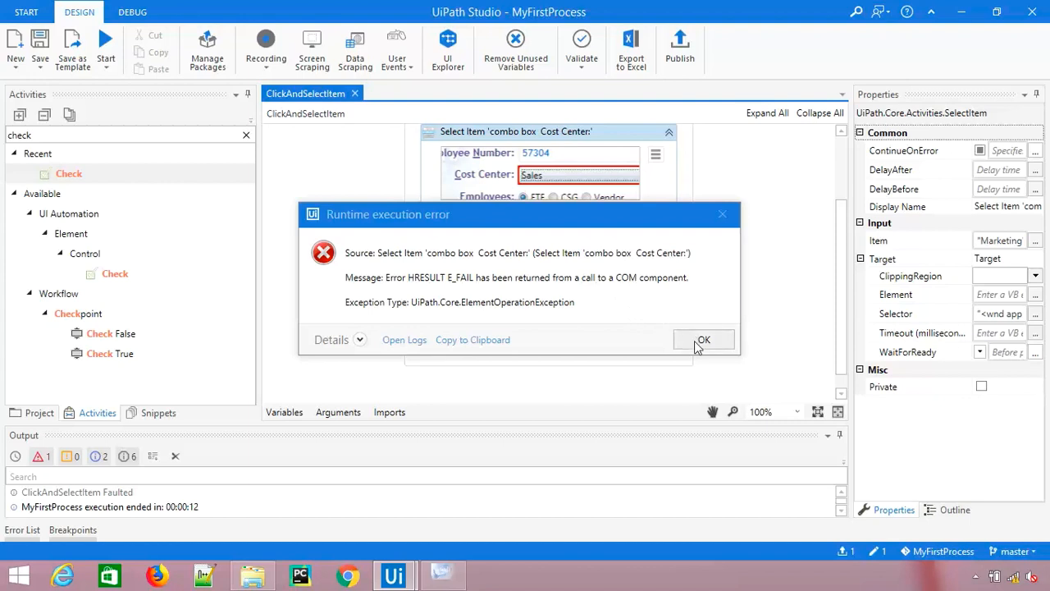
mouse_move(612, 260)
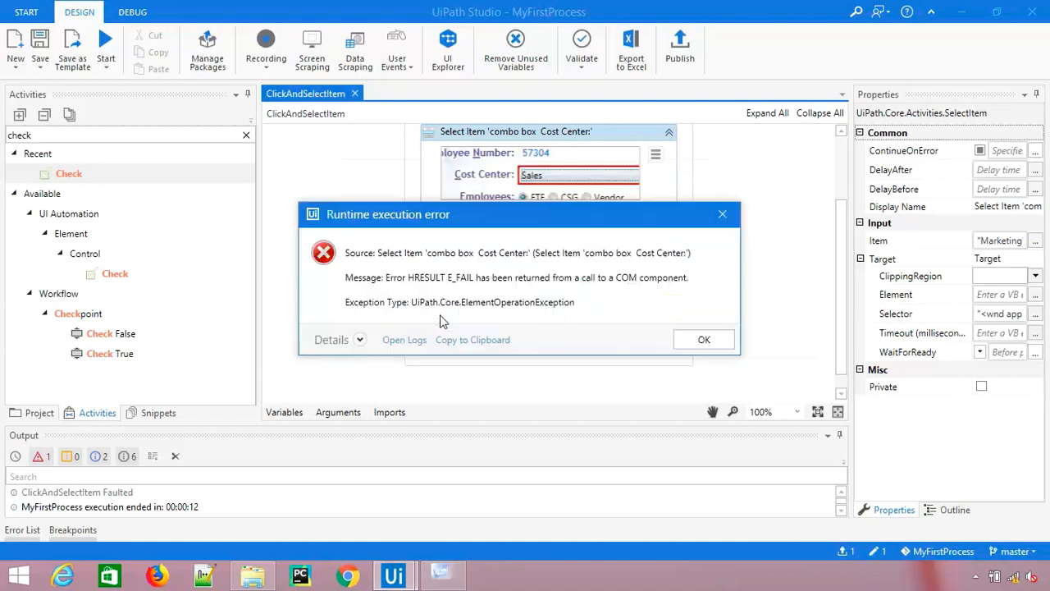
click(705, 338)
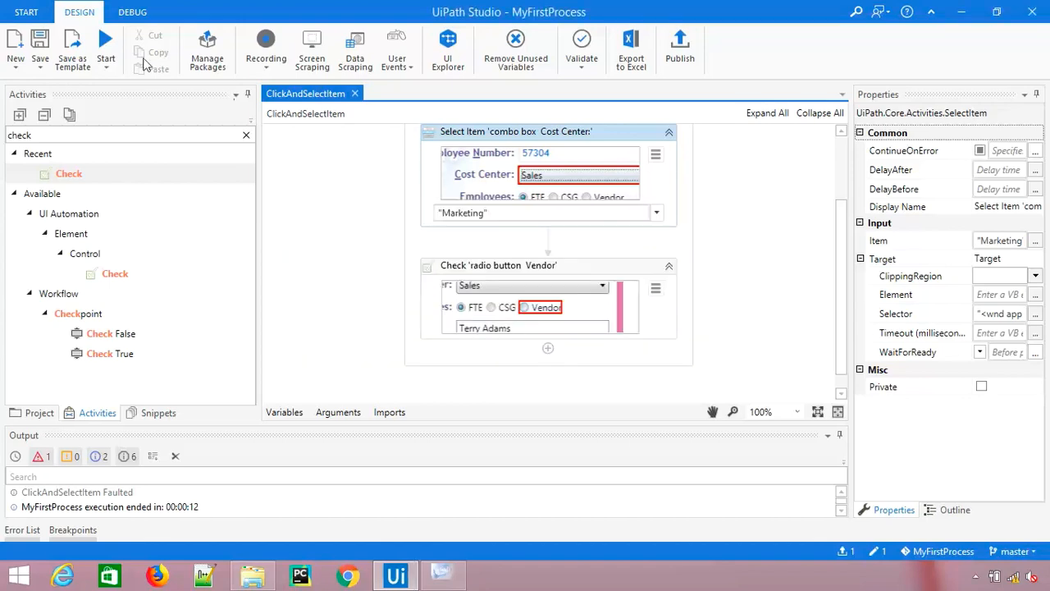
Run ClickAndSelectItem again and review the Check activity's Action choices, confirming Marketing and Vendor in ExpenseIt.
click(105, 41)
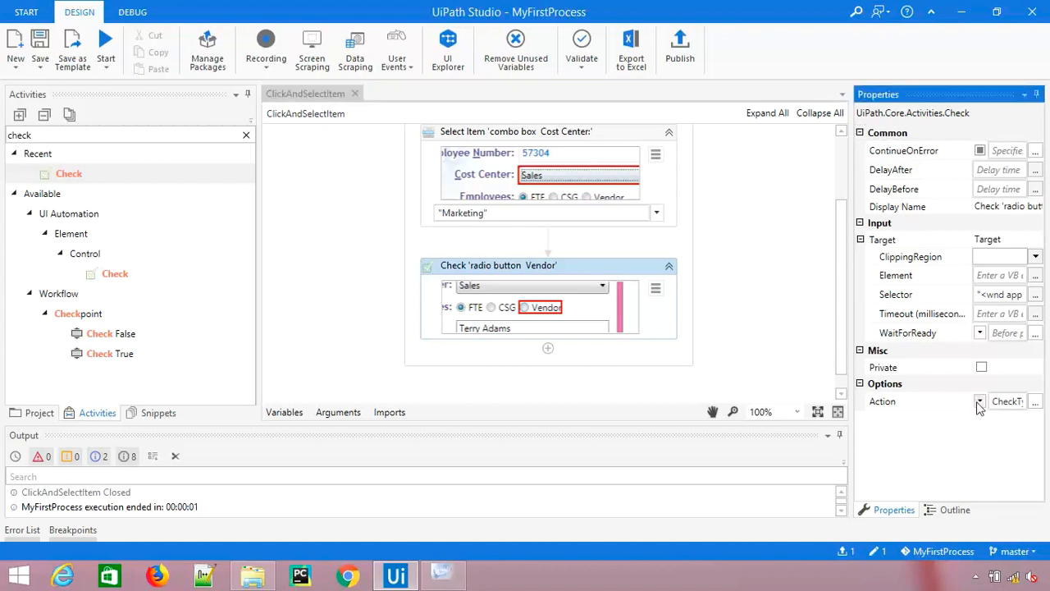
click(981, 401)
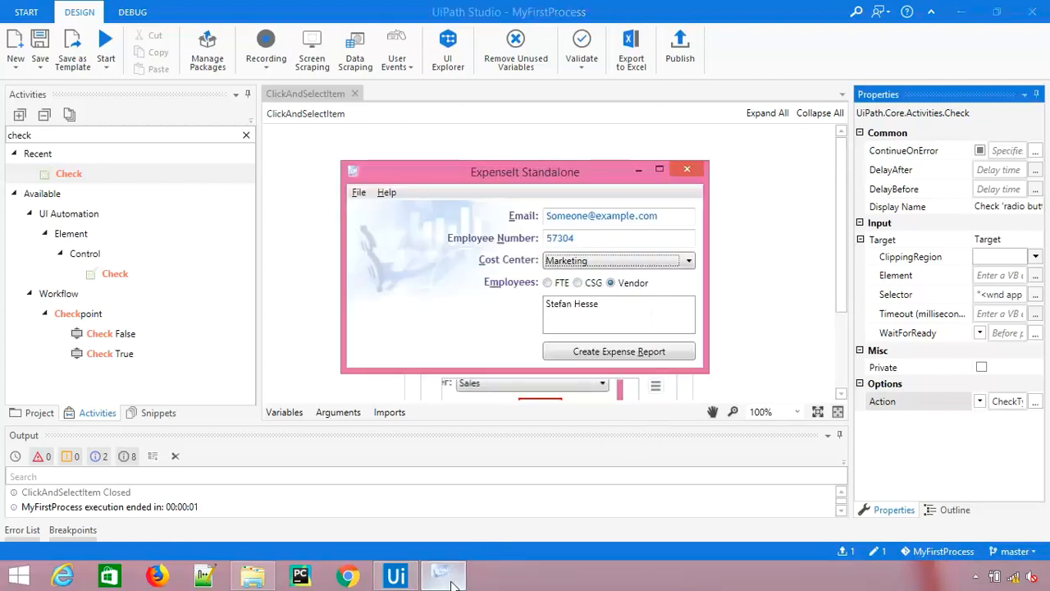
mouse_move(499, 418)
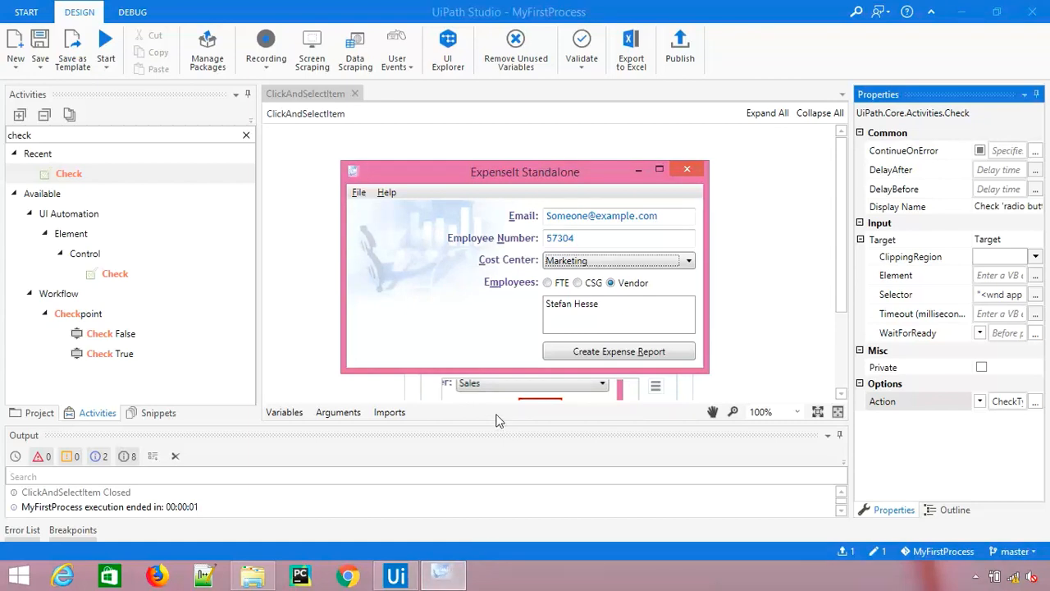